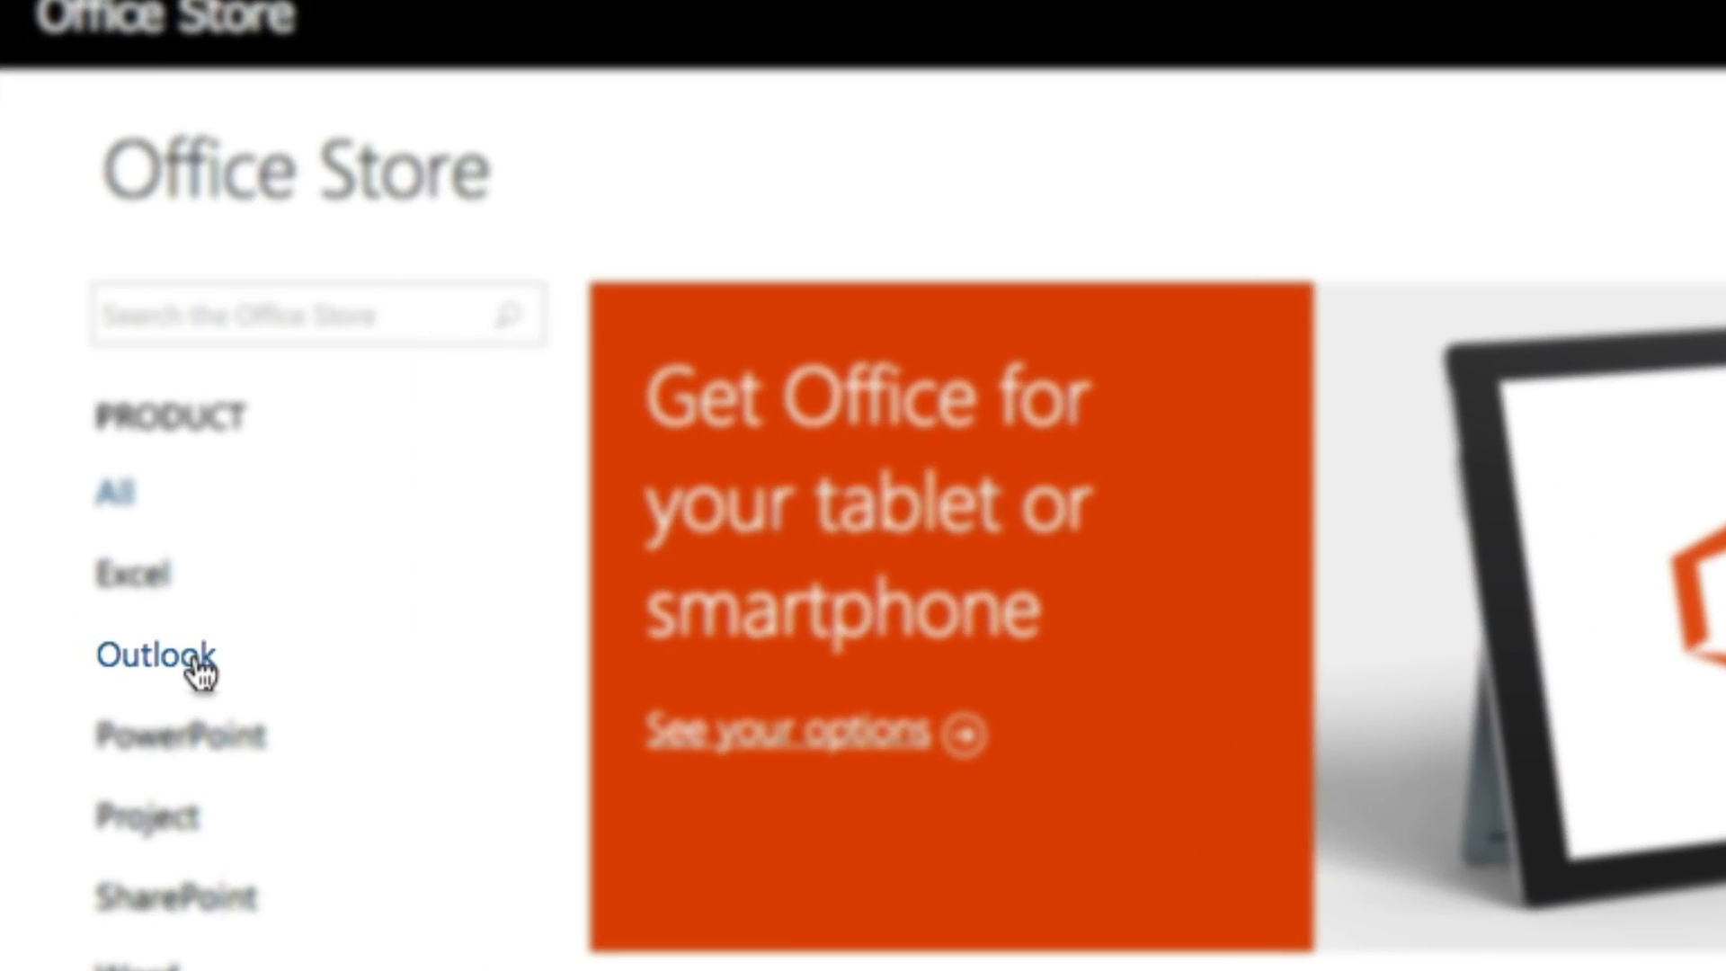
- Locate the free SignEasy for Outlook add-in listing in the Office Store
click(155, 654)
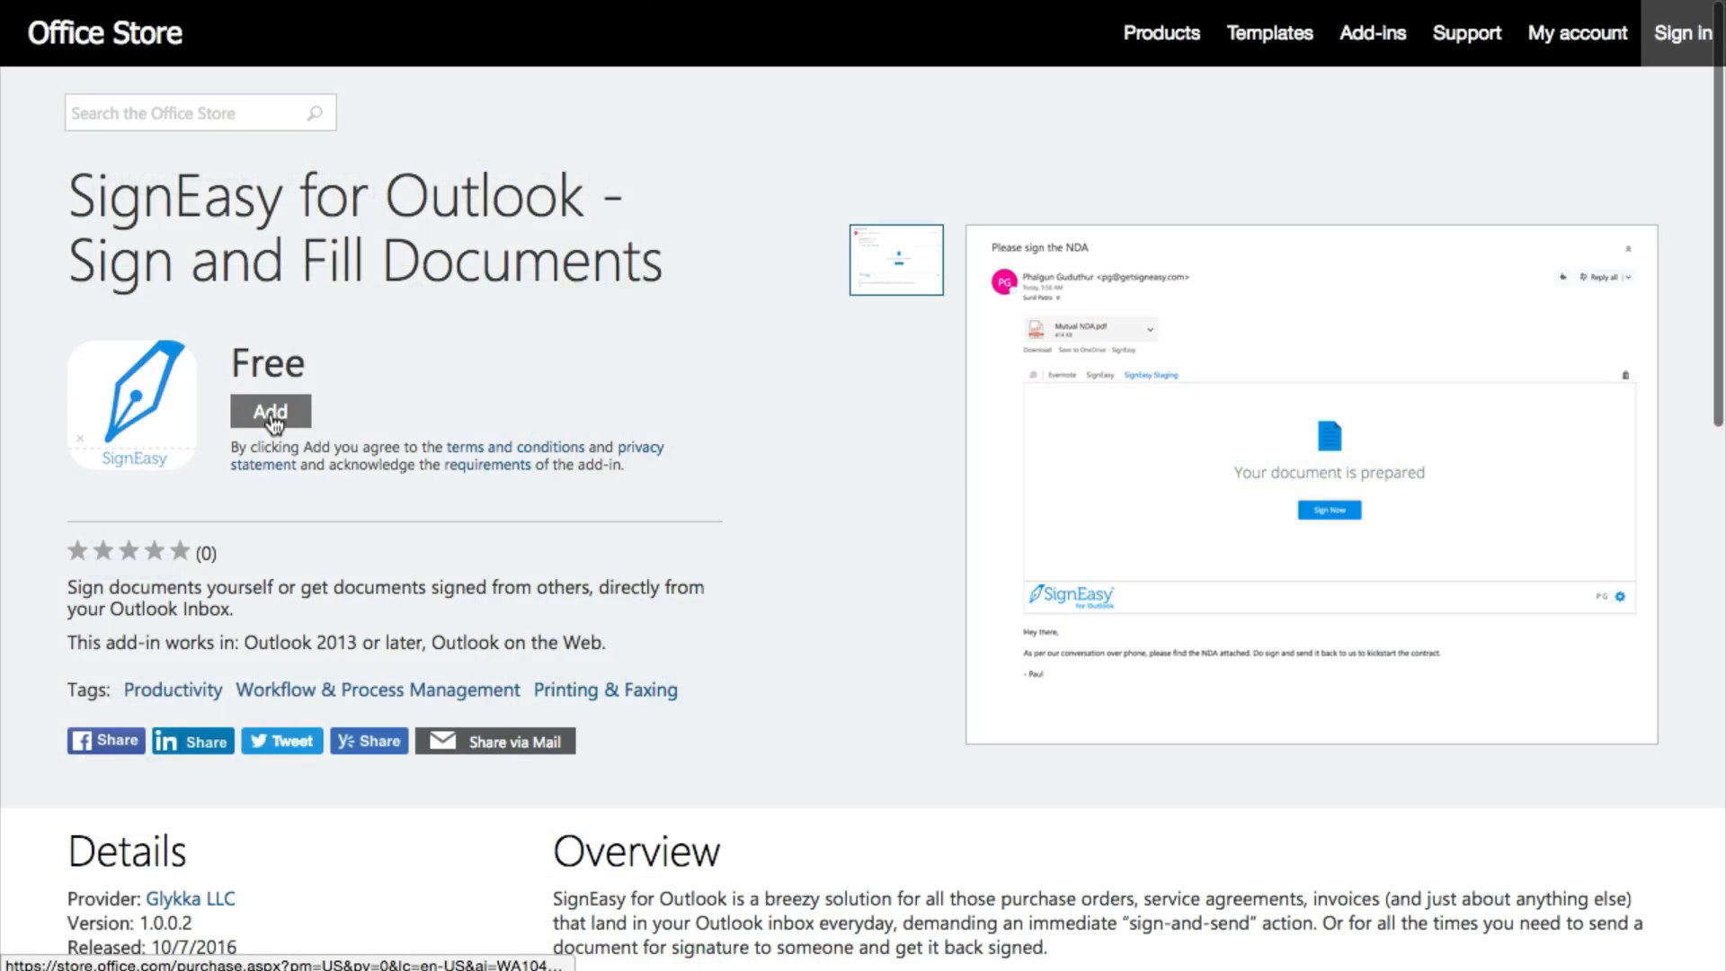
- Add SignEasy to Outlook and launch it on the Floyd Realtors lease agreement attachment
click(270, 410)
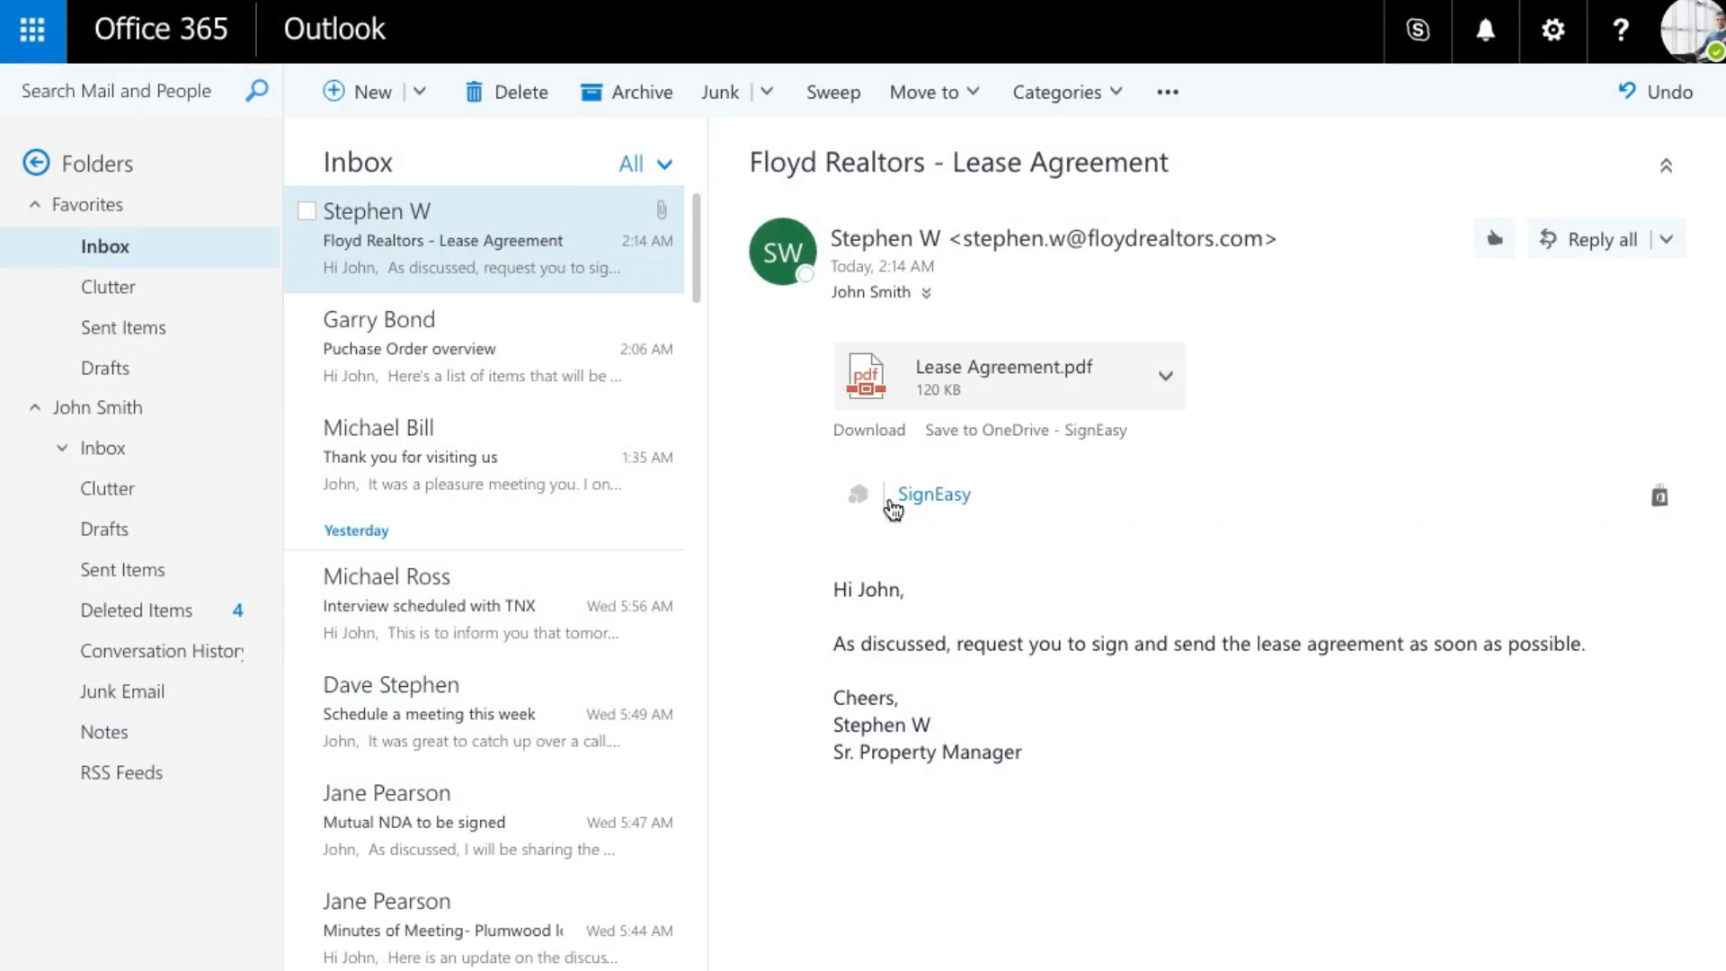
mouse_move(935, 507)
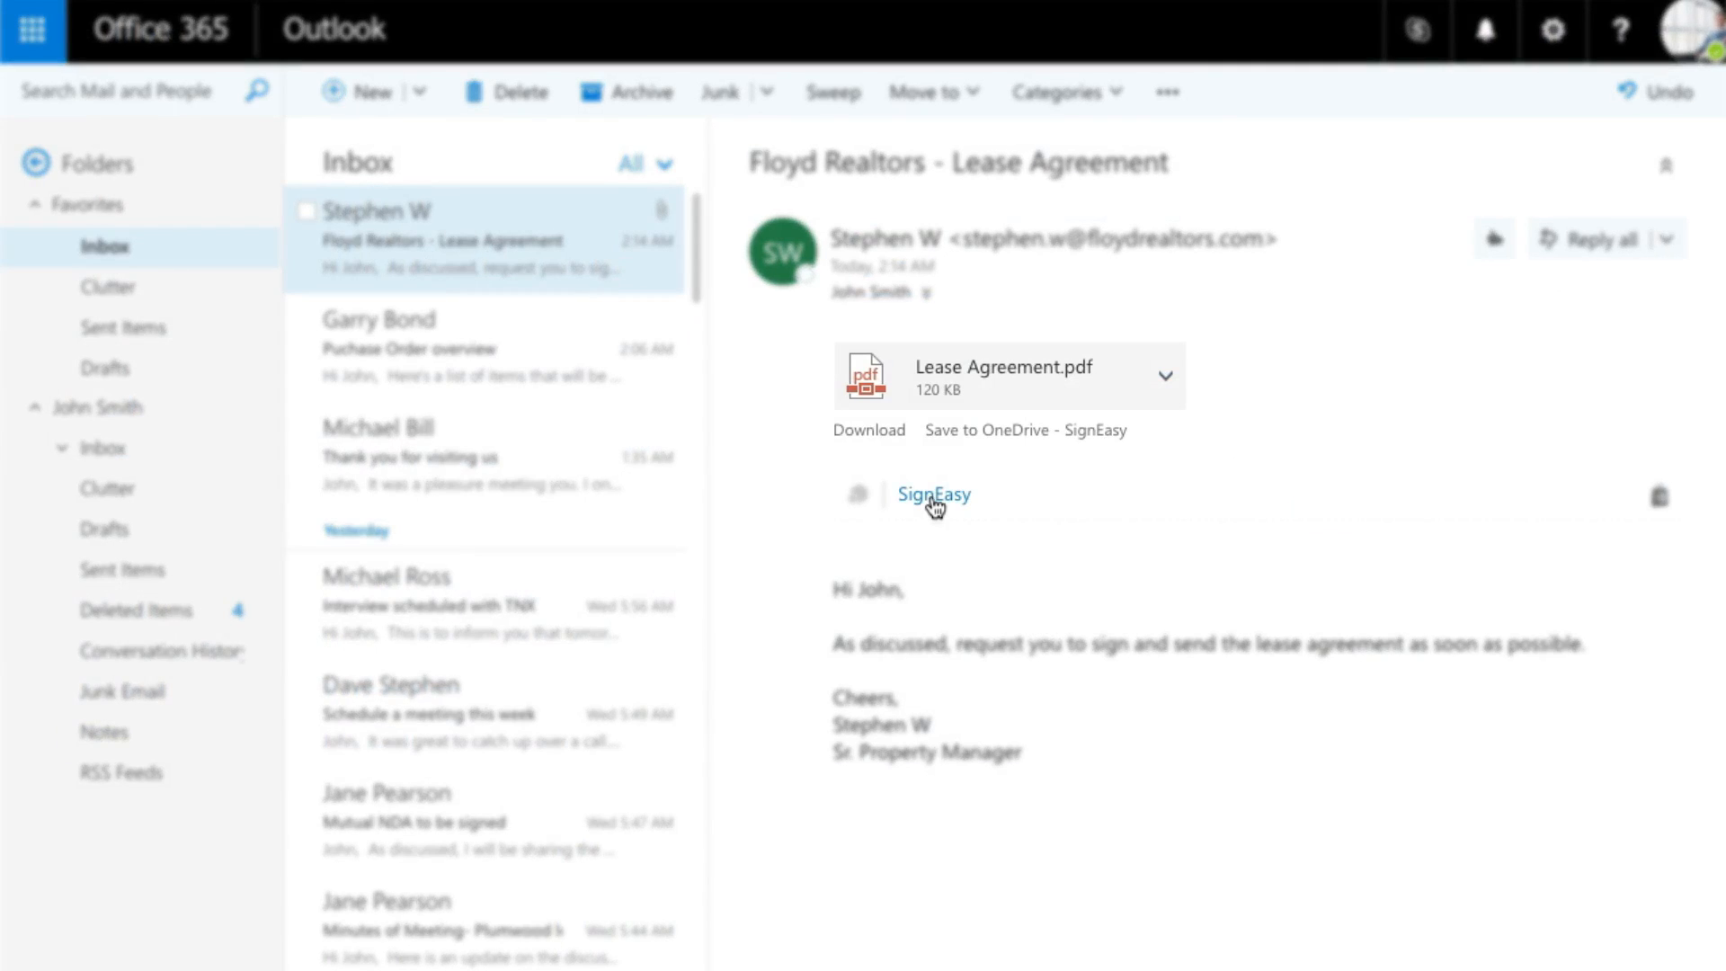
click(933, 493)
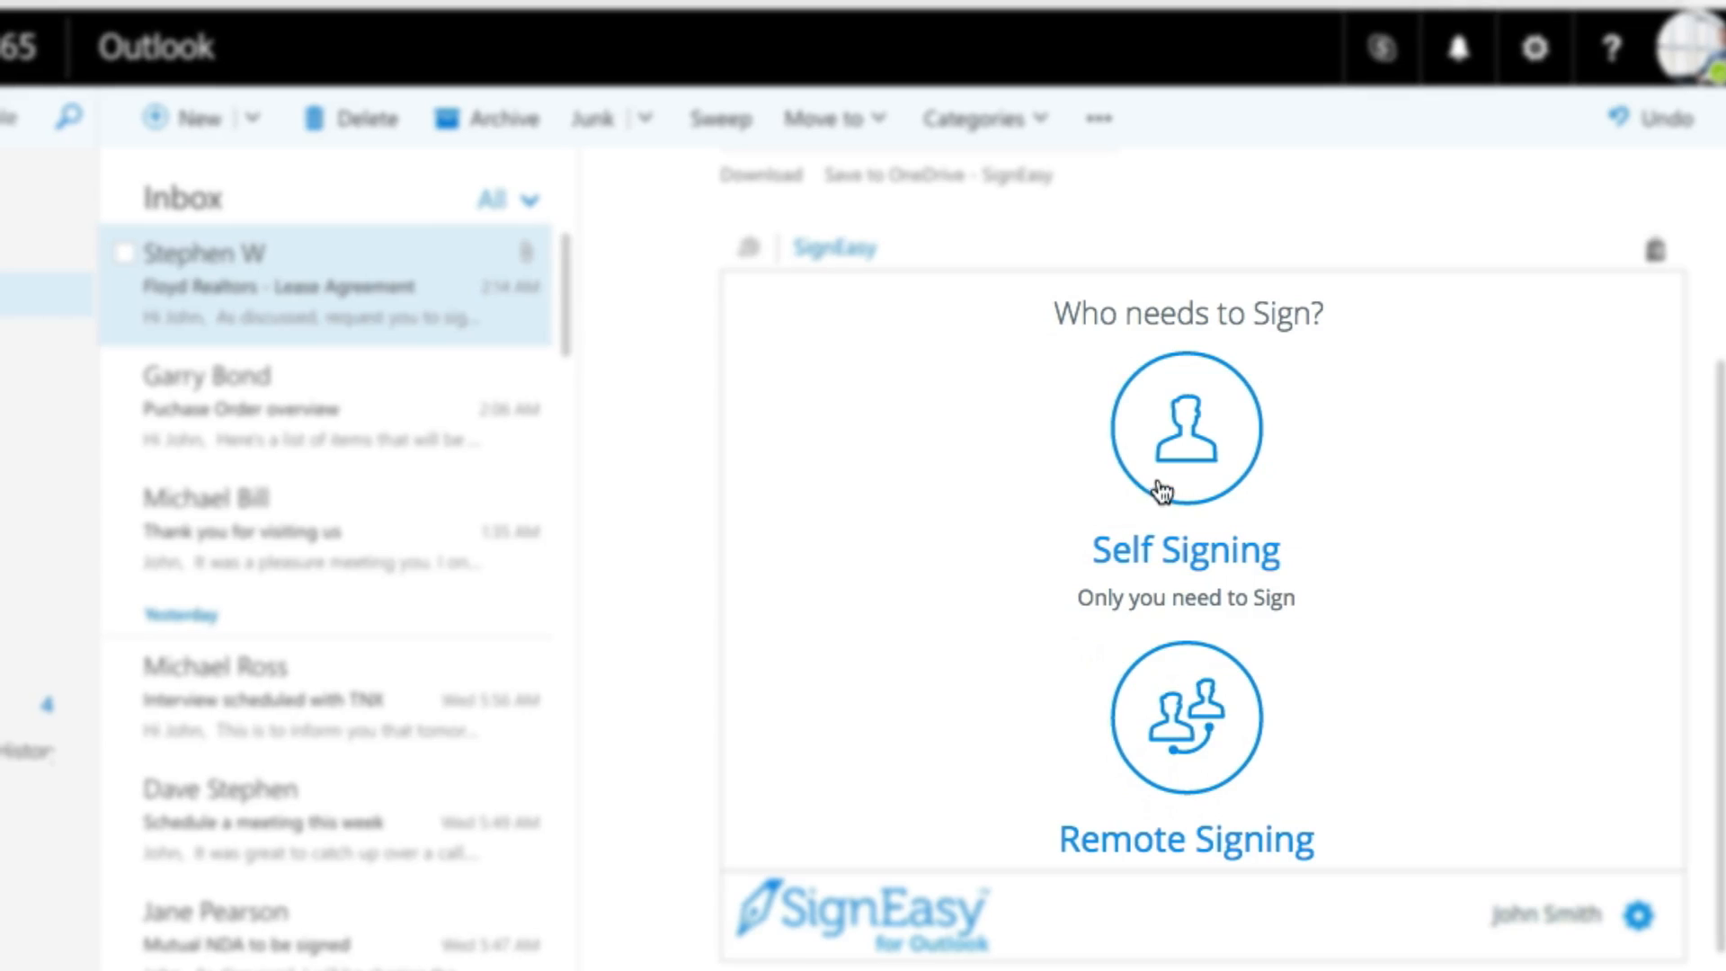
- Choose Self Signing and place John Smith's drawn signature on the lease's empty signature line
click(1185, 428)
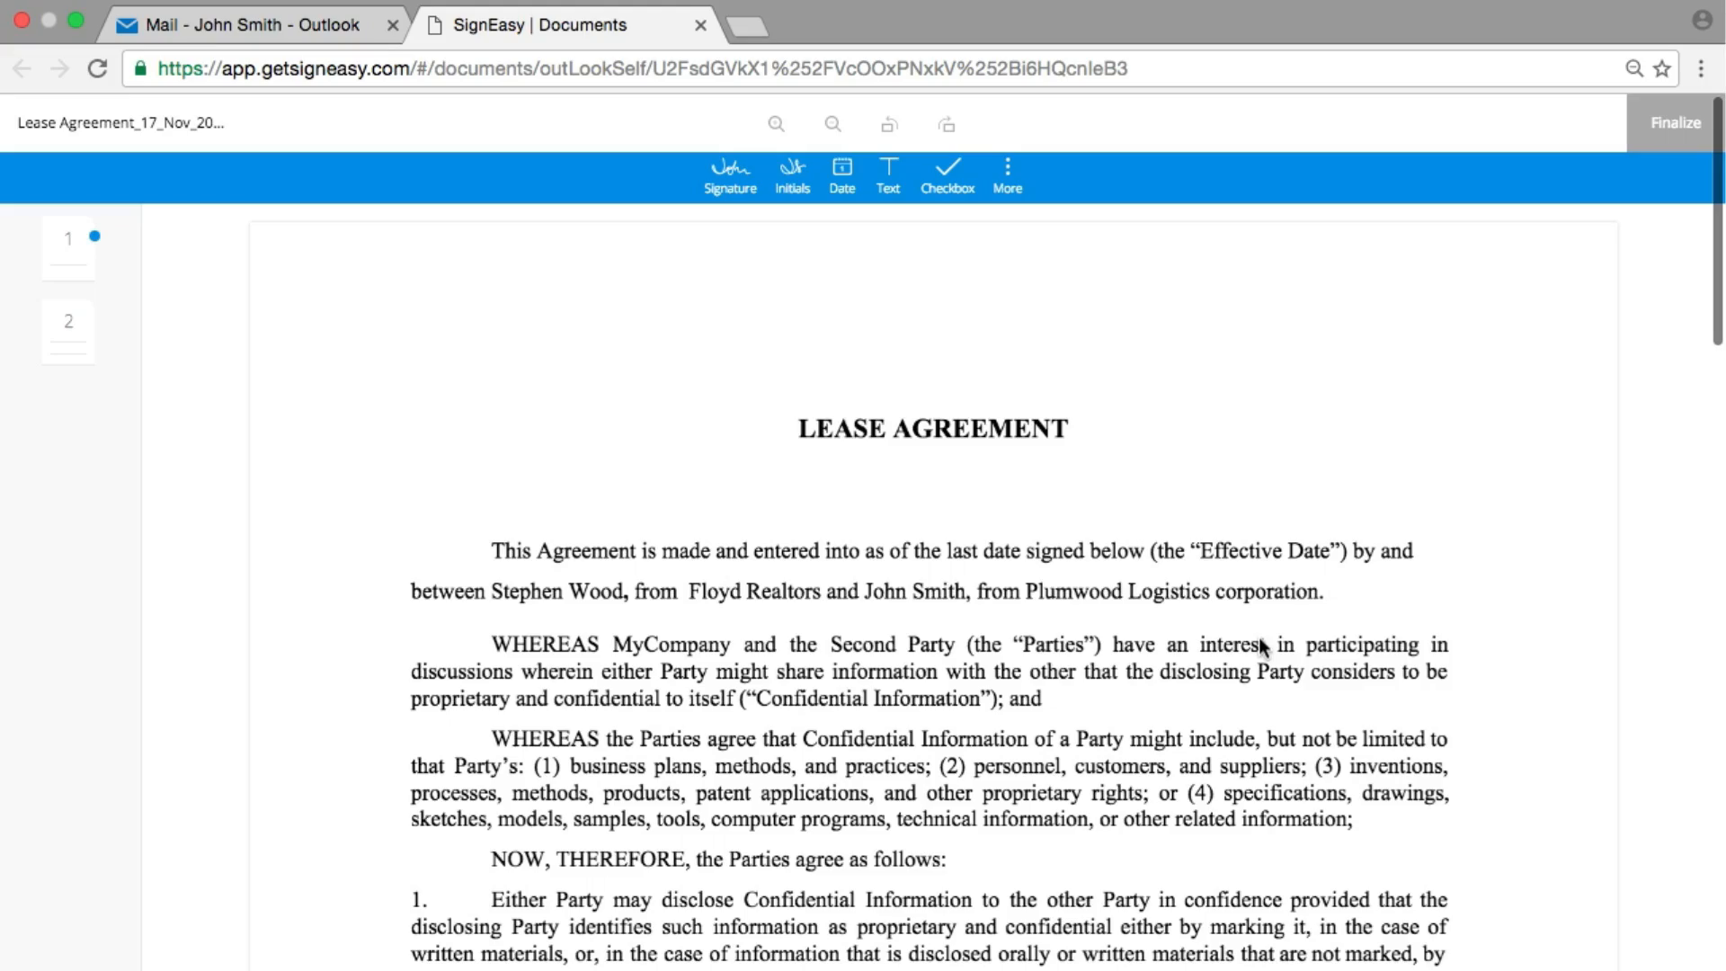
scroll(down, 3)
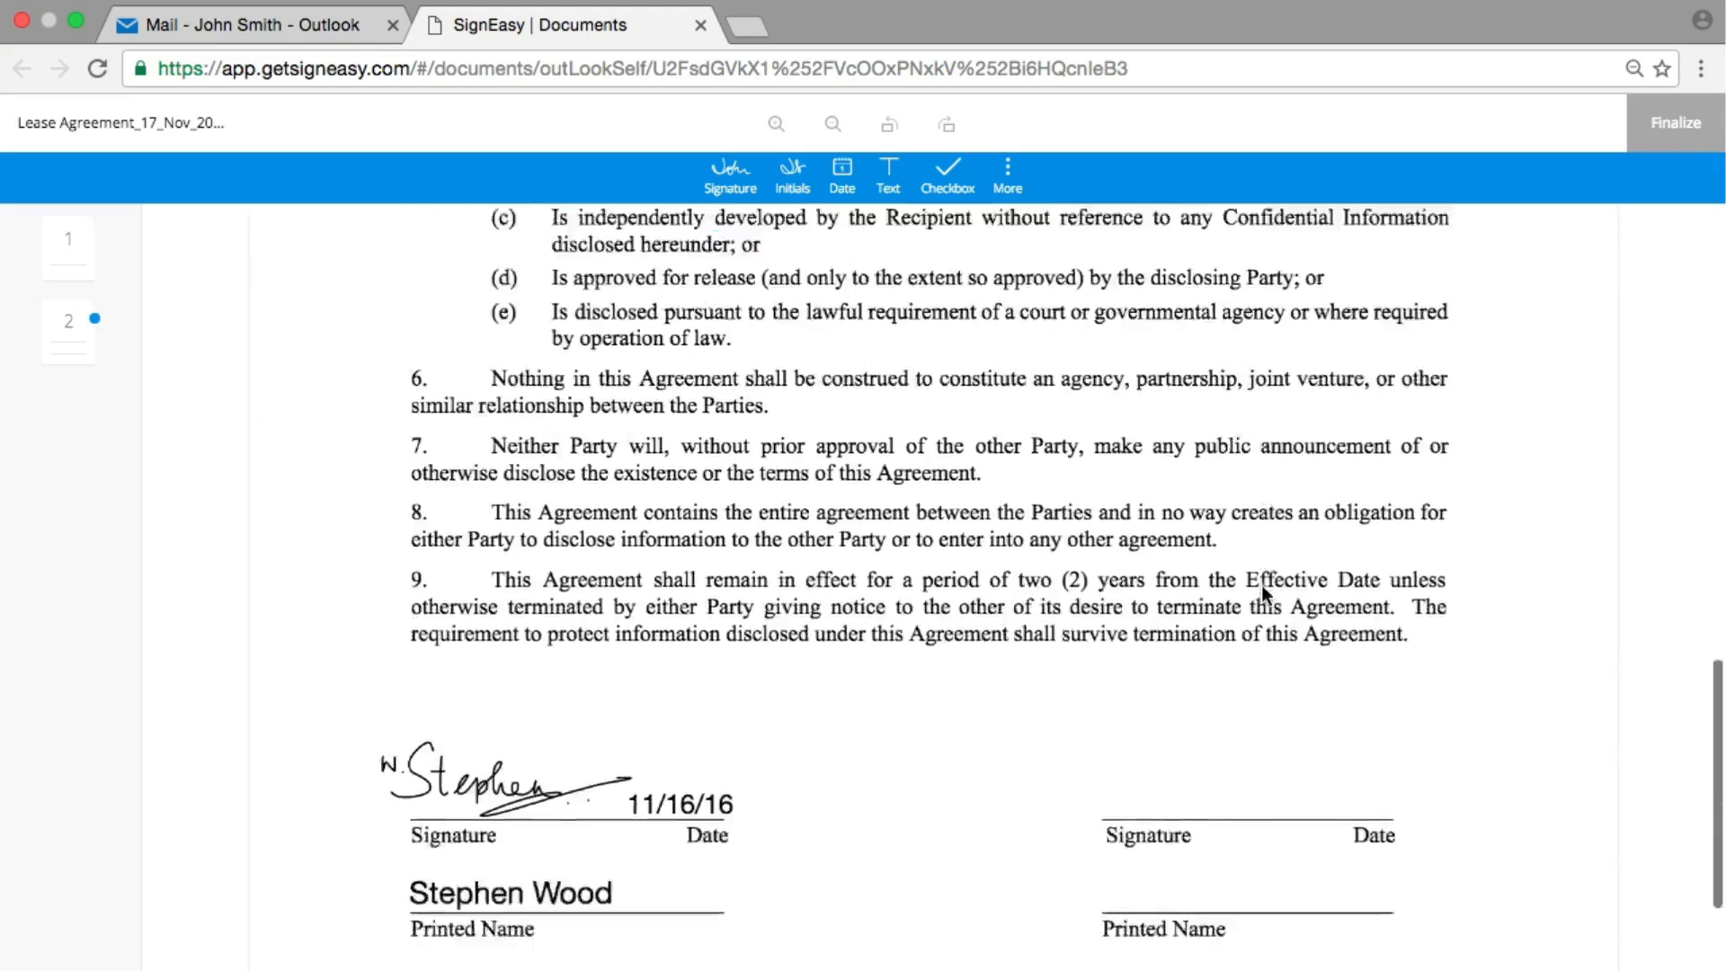
click(730, 174)
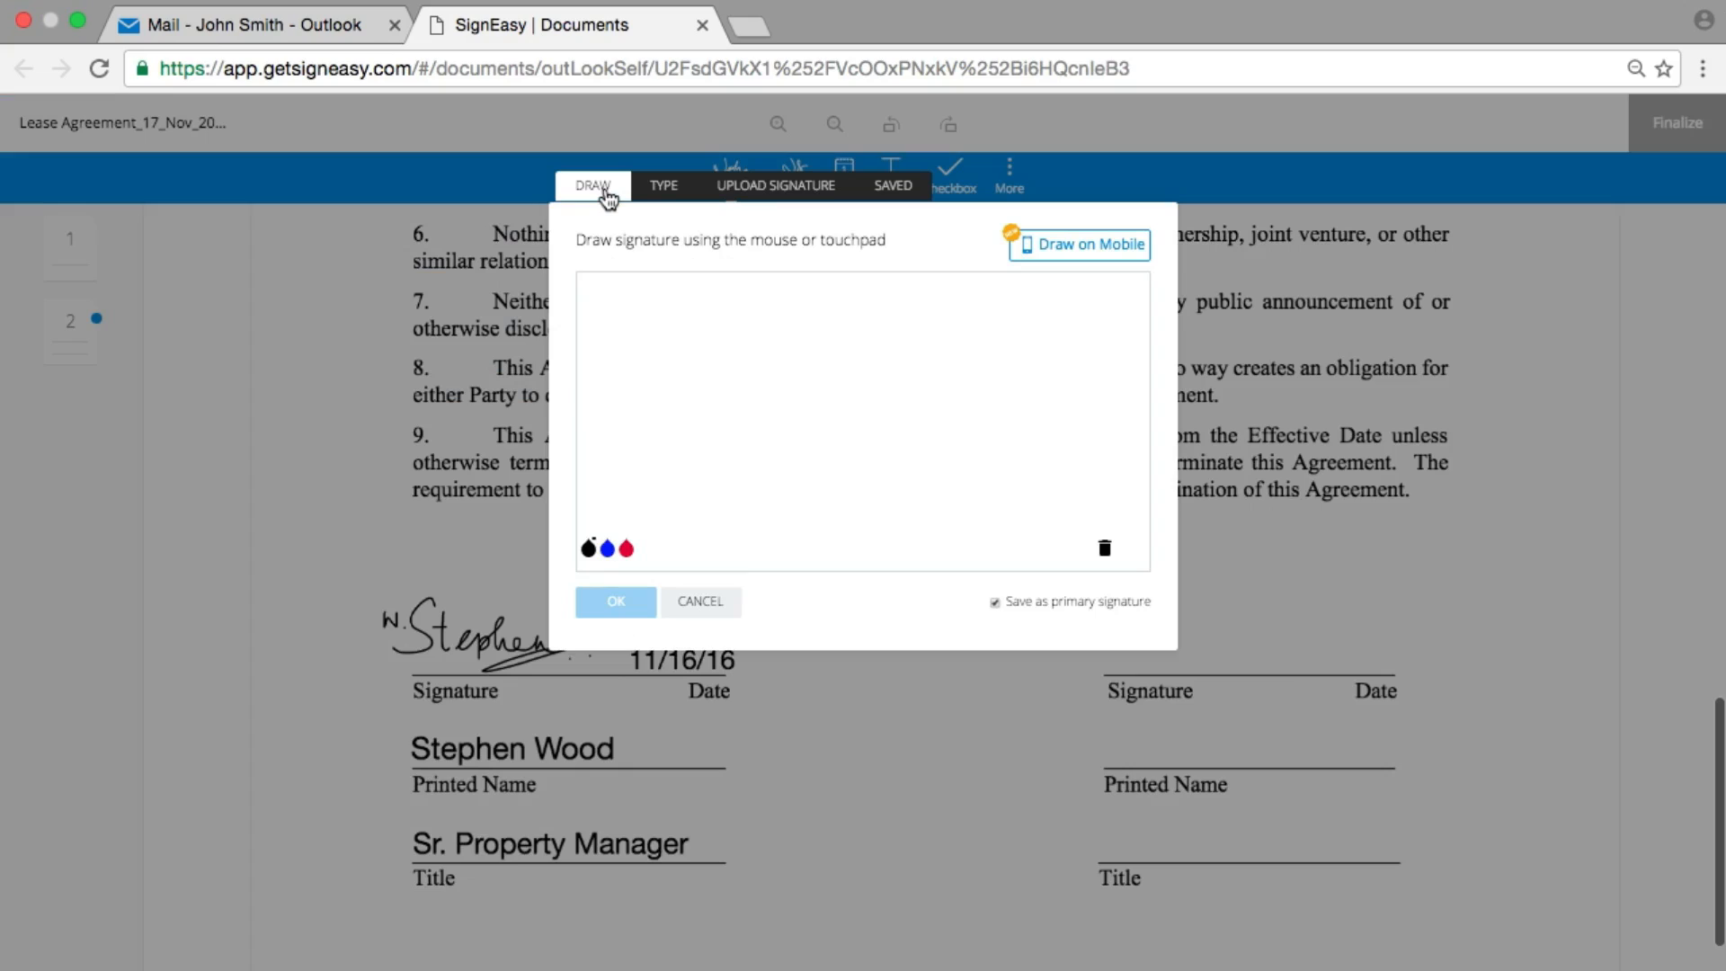
mouse_move(663, 198)
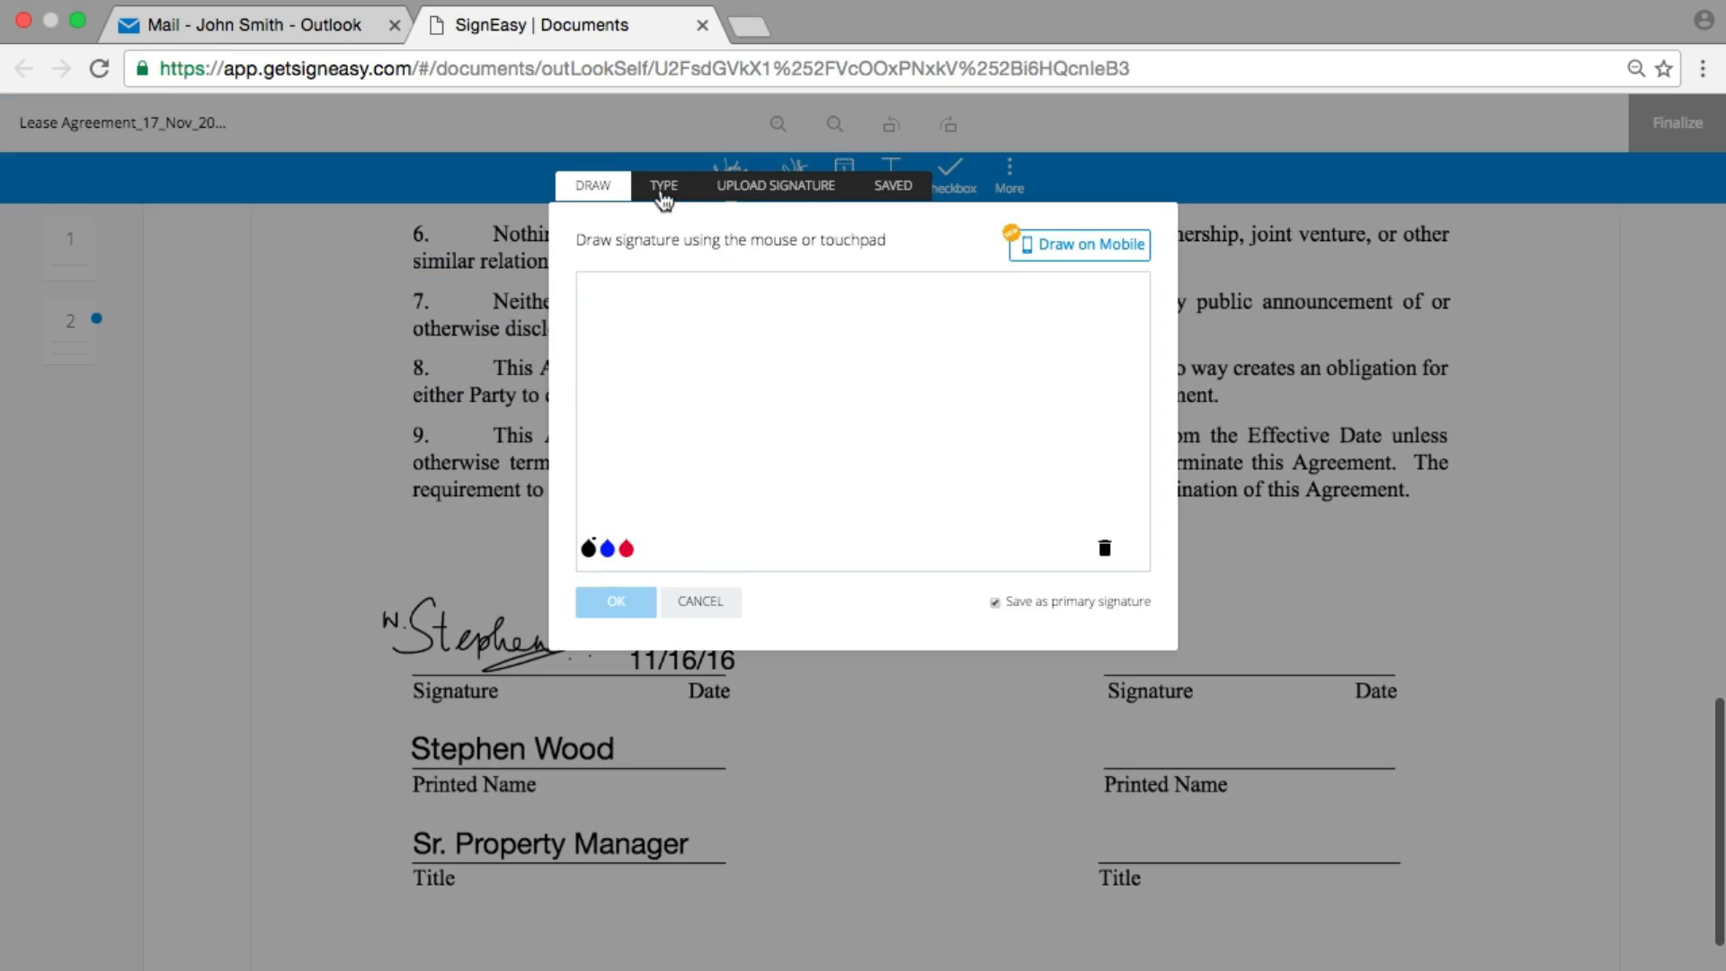
mouse_move(738, 202)
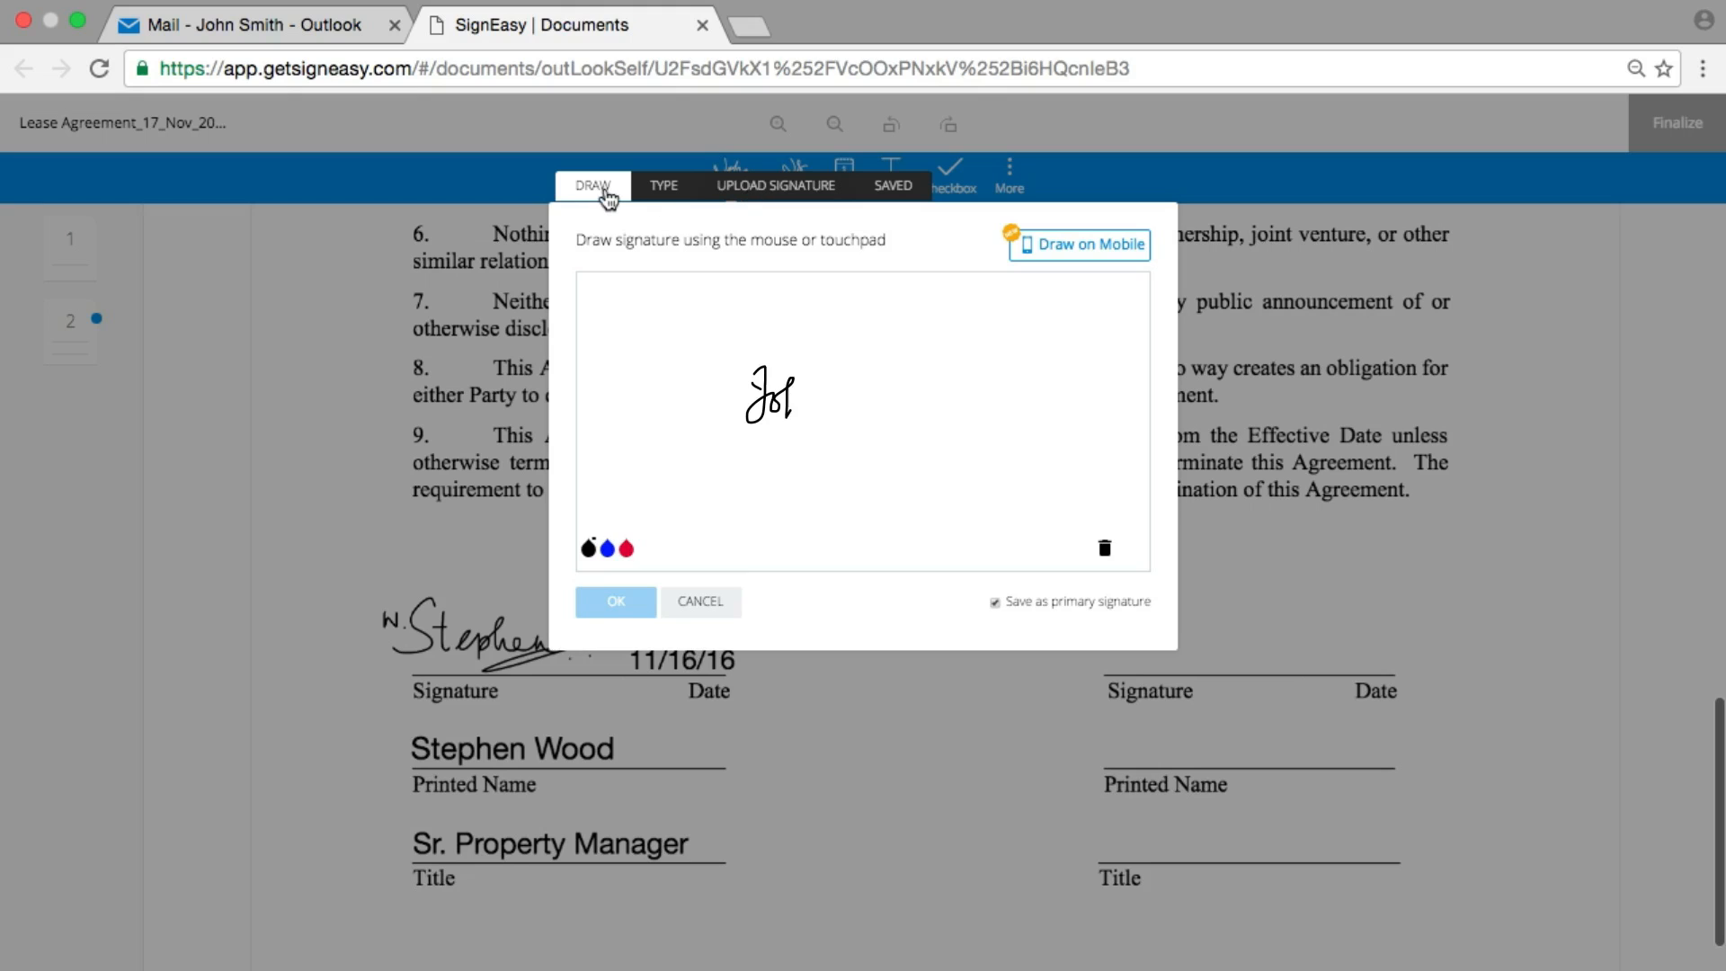
click(614, 600)
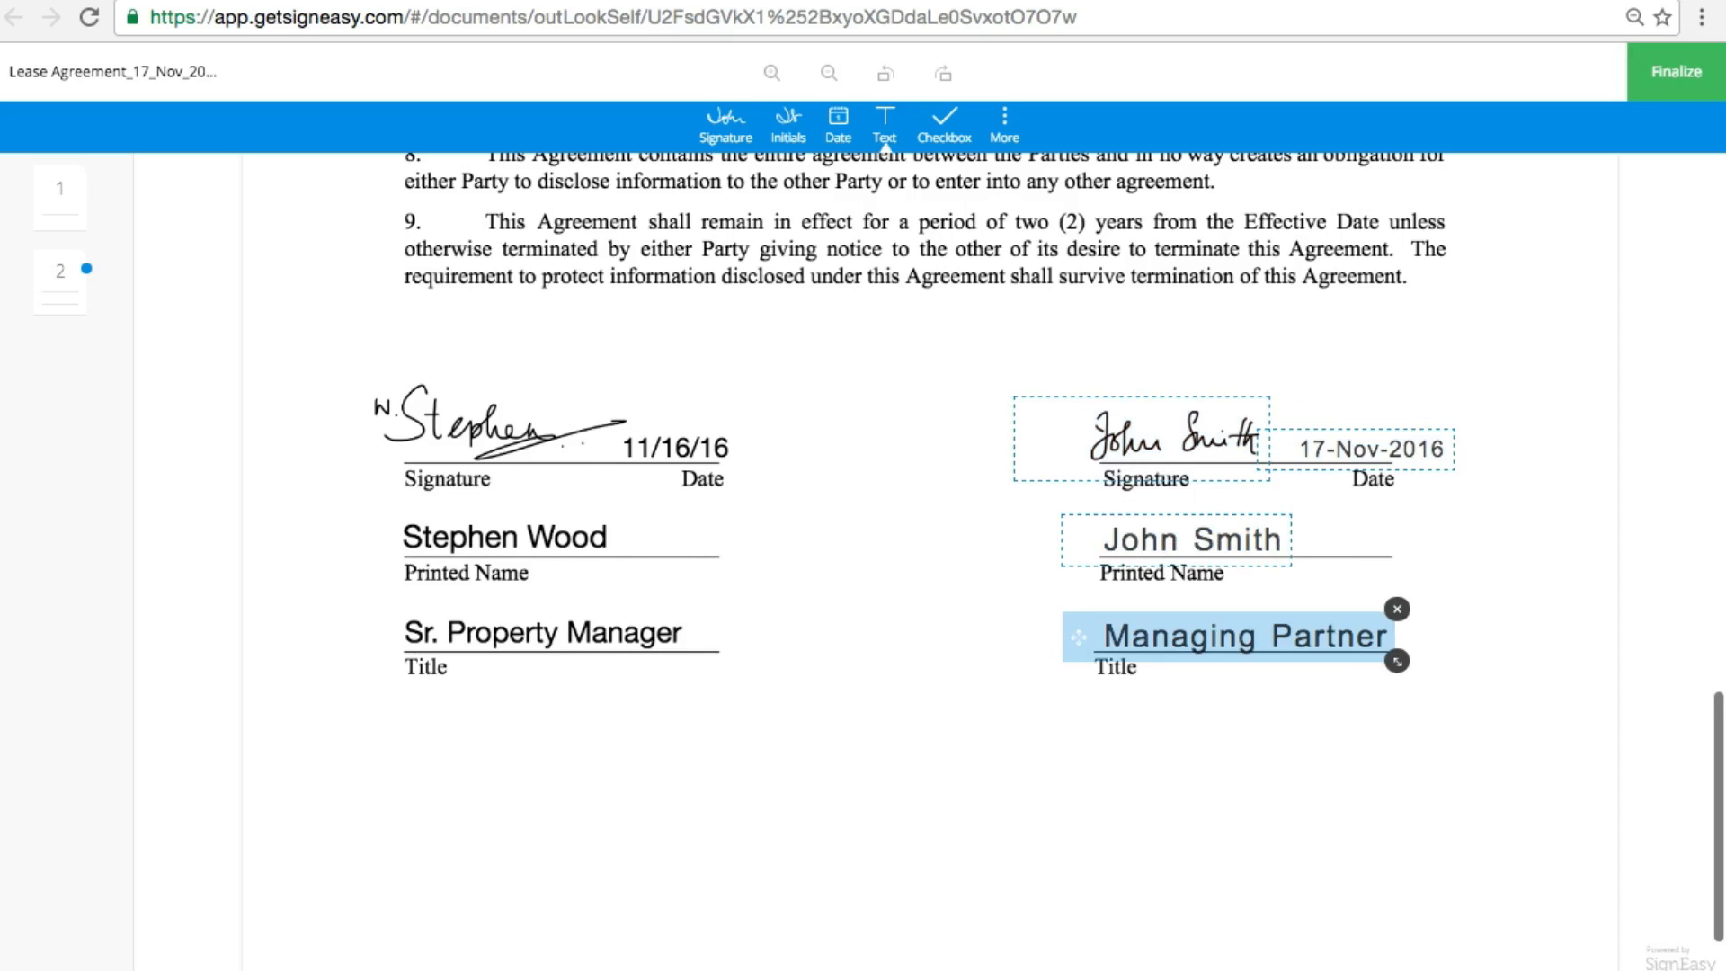
- Finalize the self-signed lease so SignEasy reports Signed Successfully
click(1676, 72)
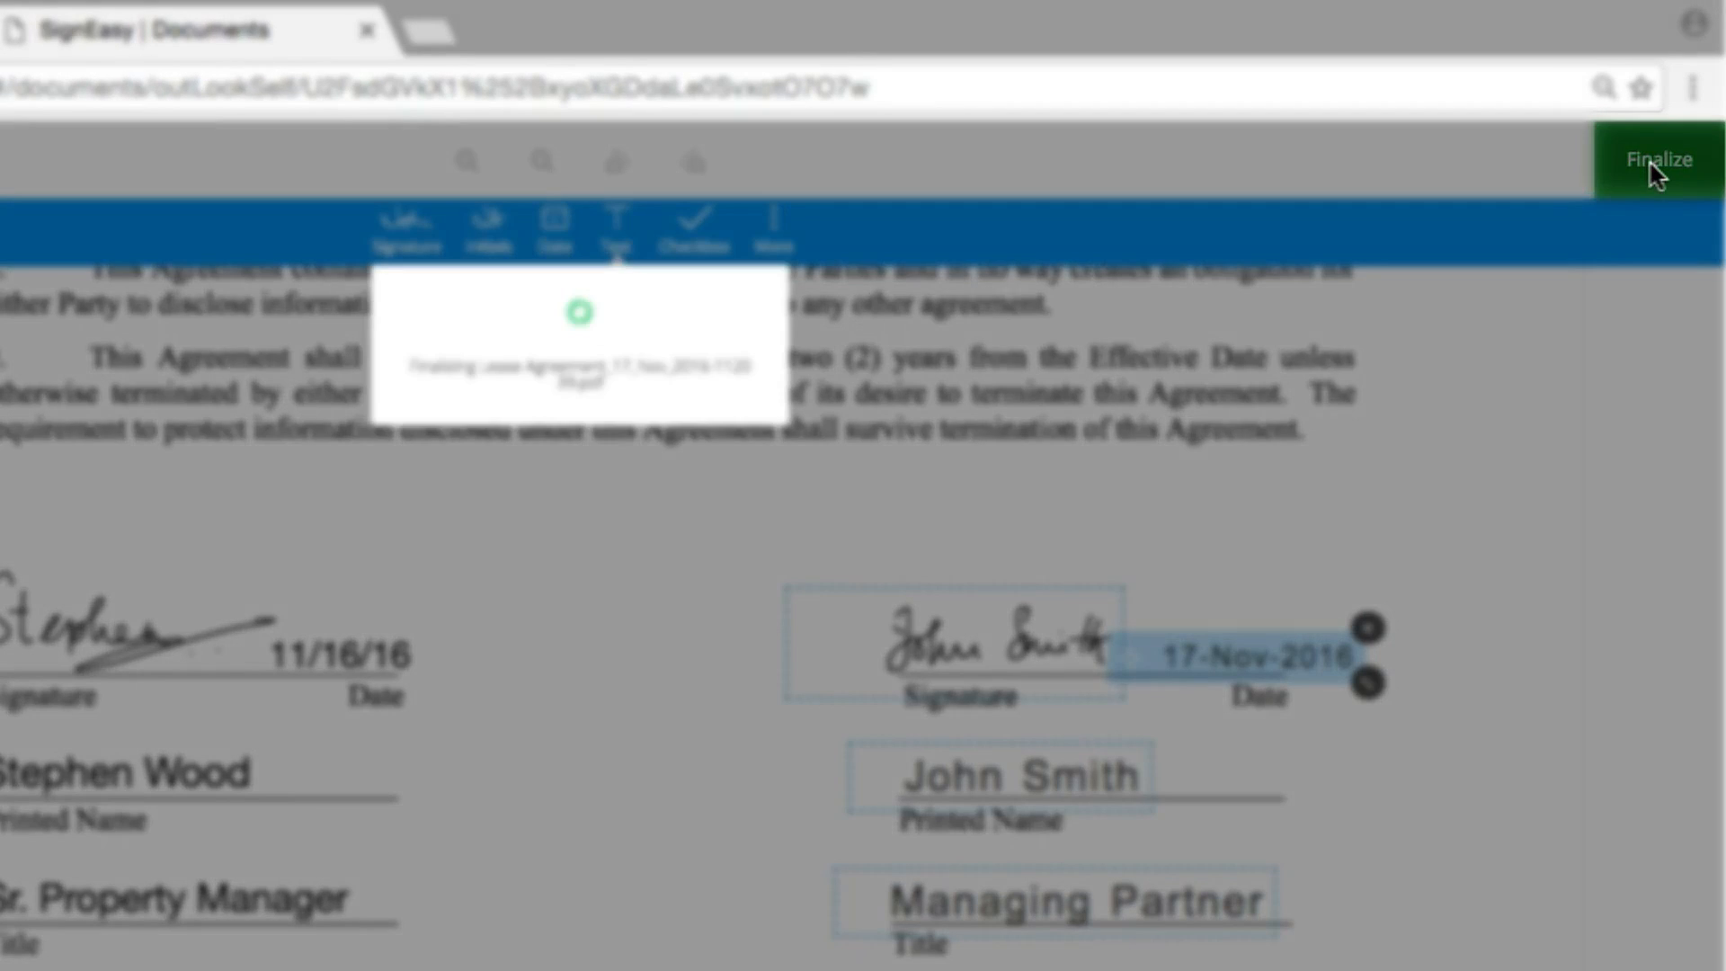
click(1661, 159)
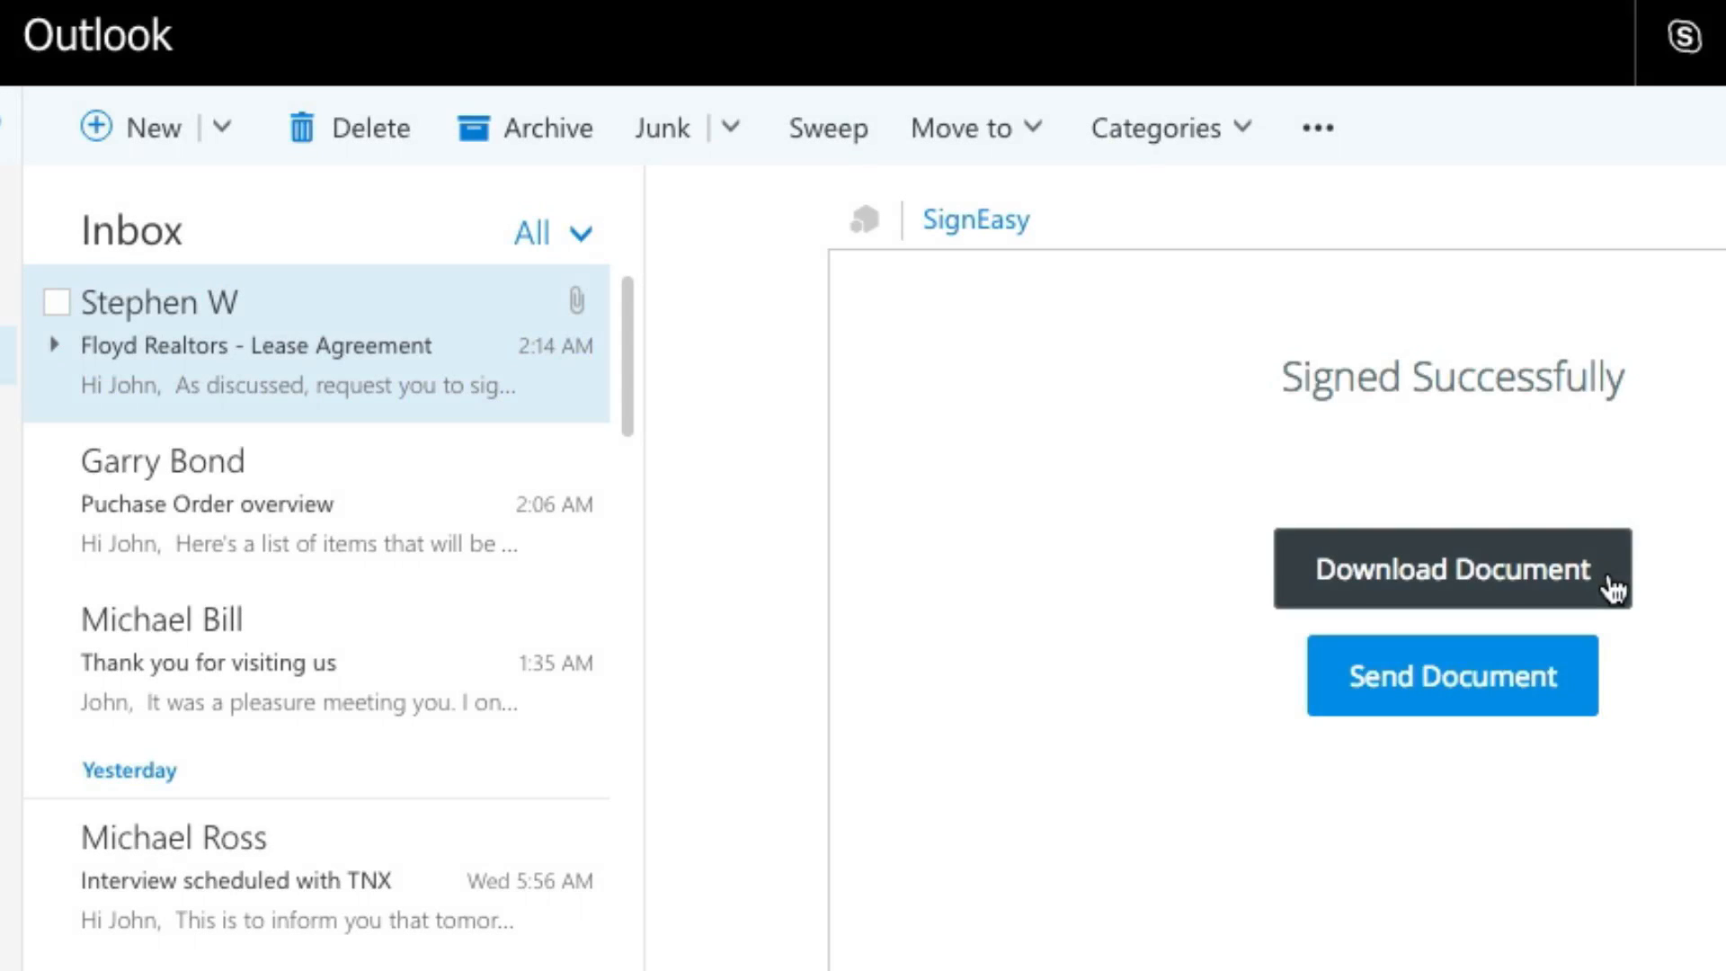
mouse_move(1565, 724)
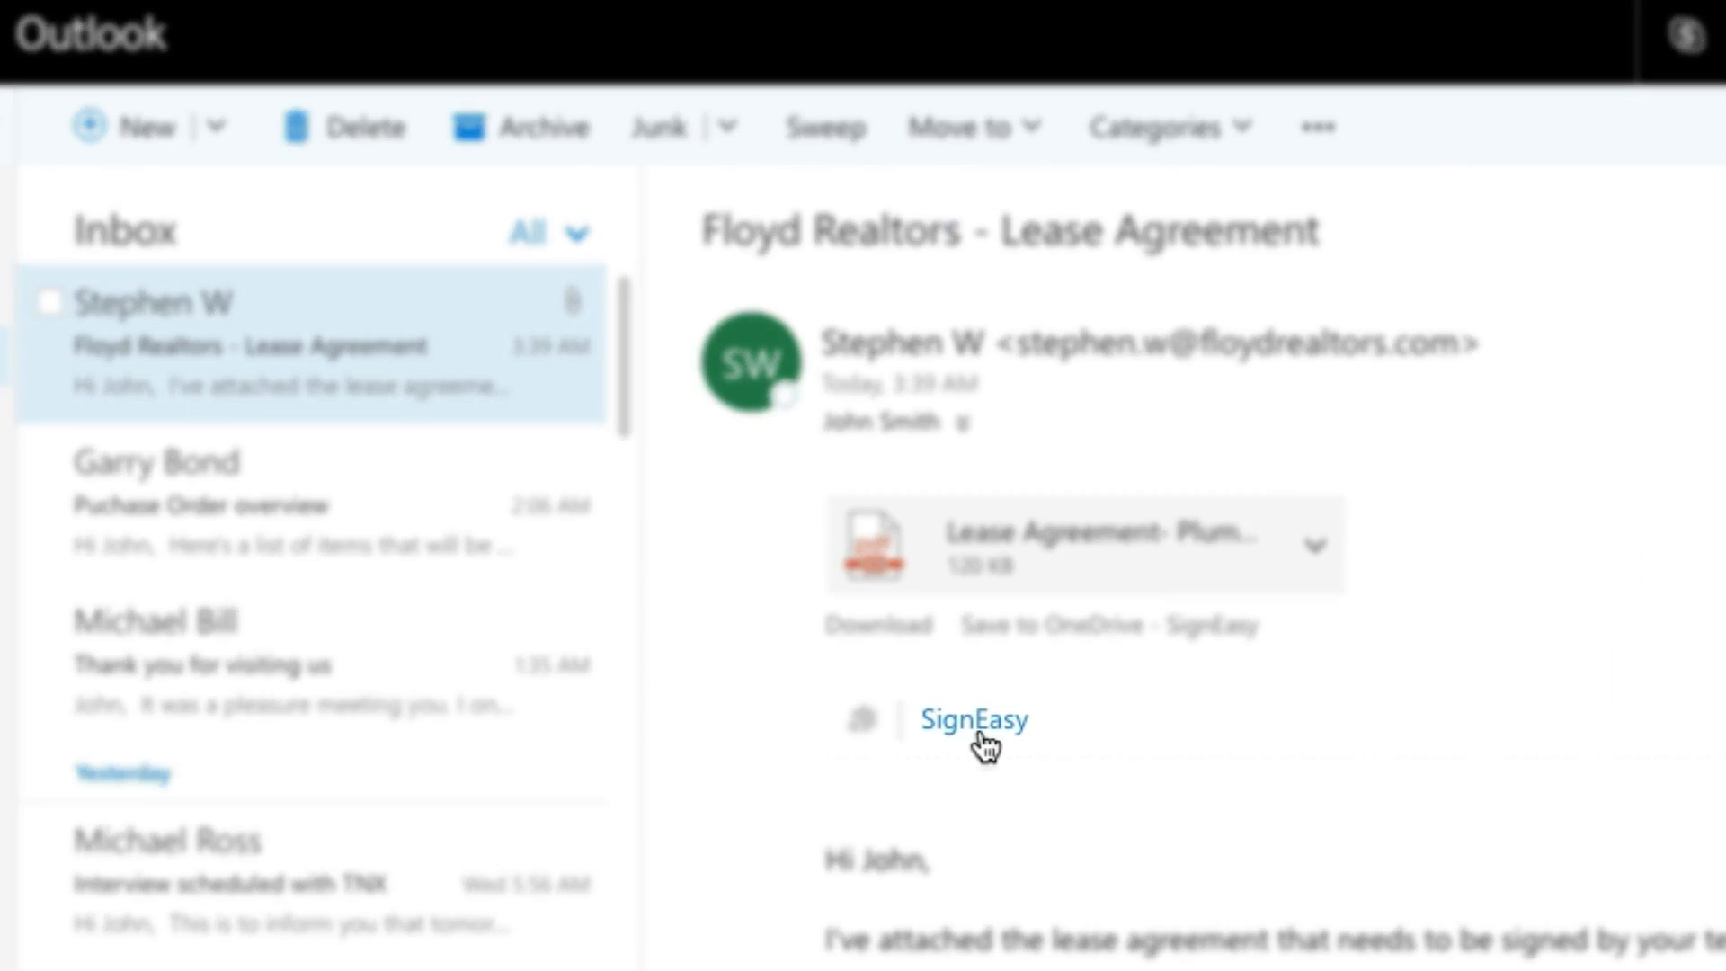
- Send the Plumwood lease via Remote Signing to Matilda and Gina, signable in any order, with a message
click(973, 719)
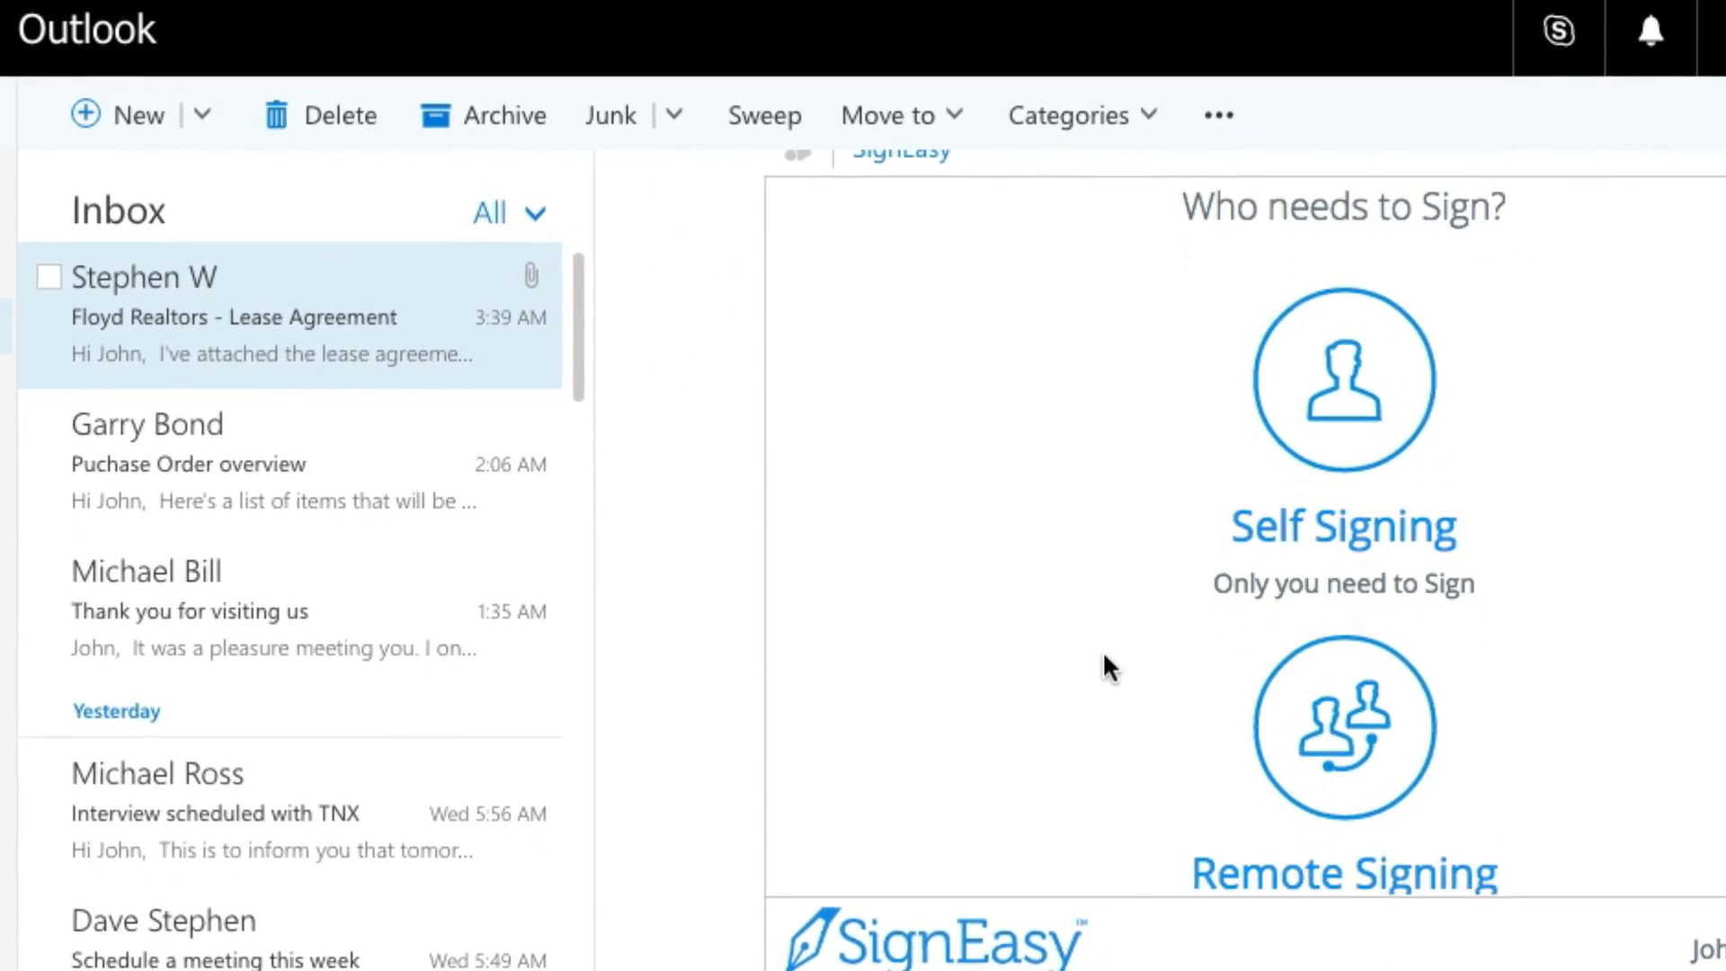
click(1341, 727)
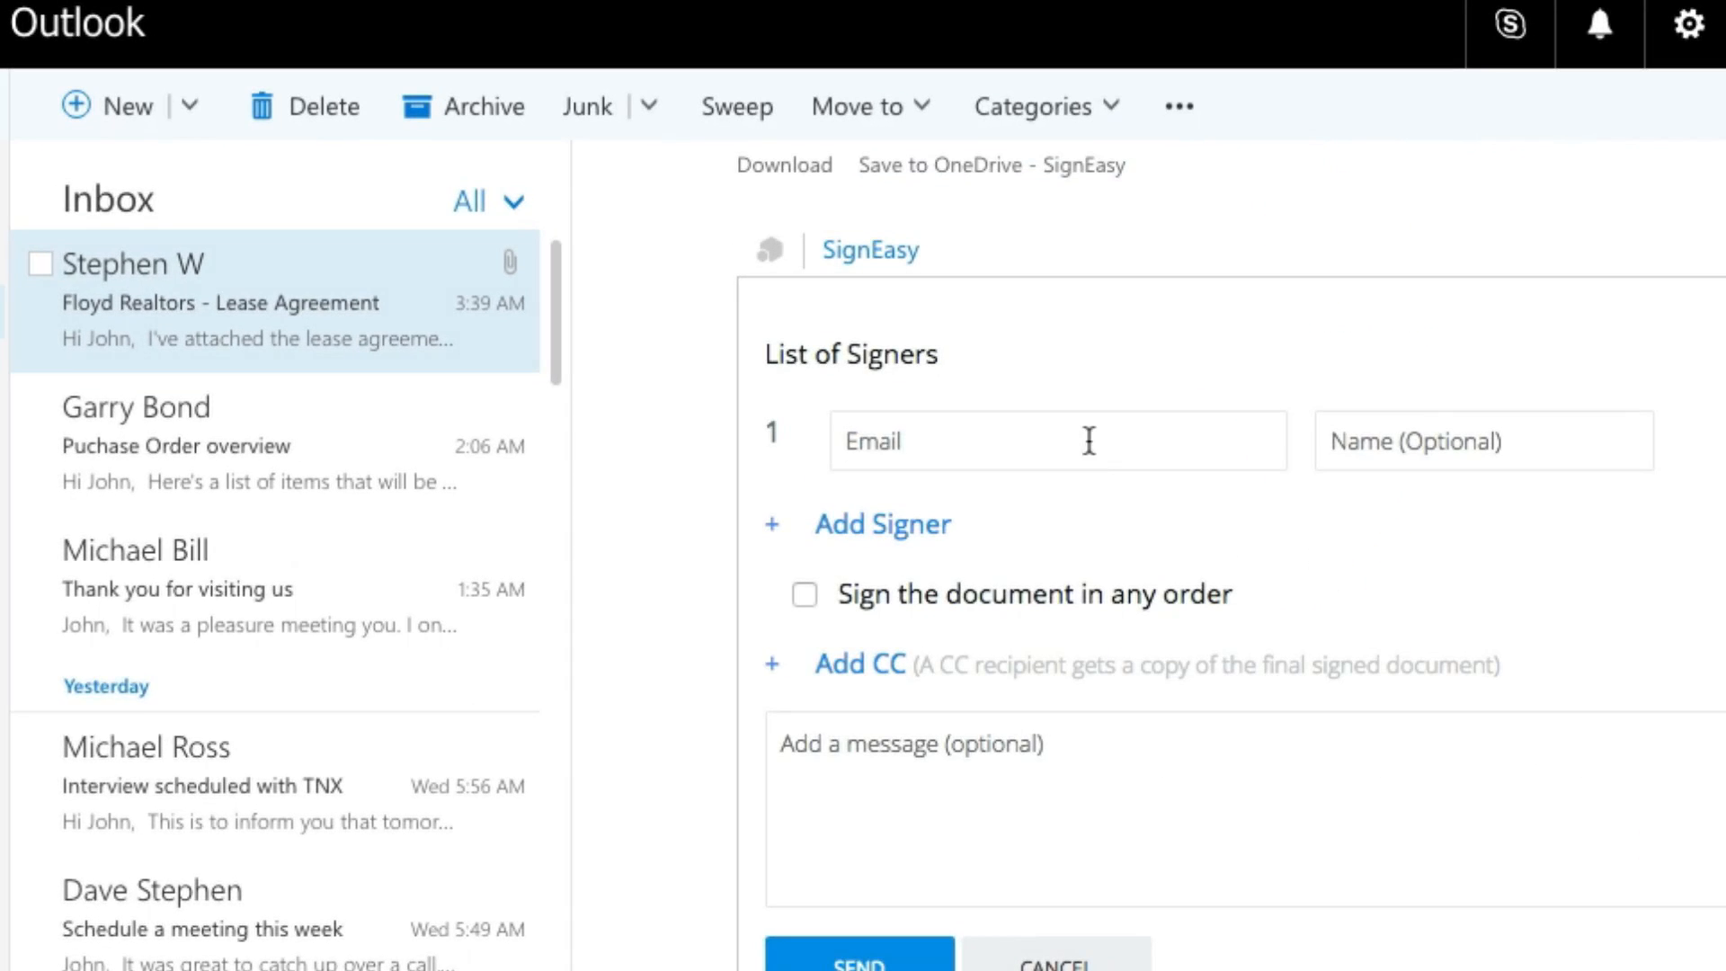
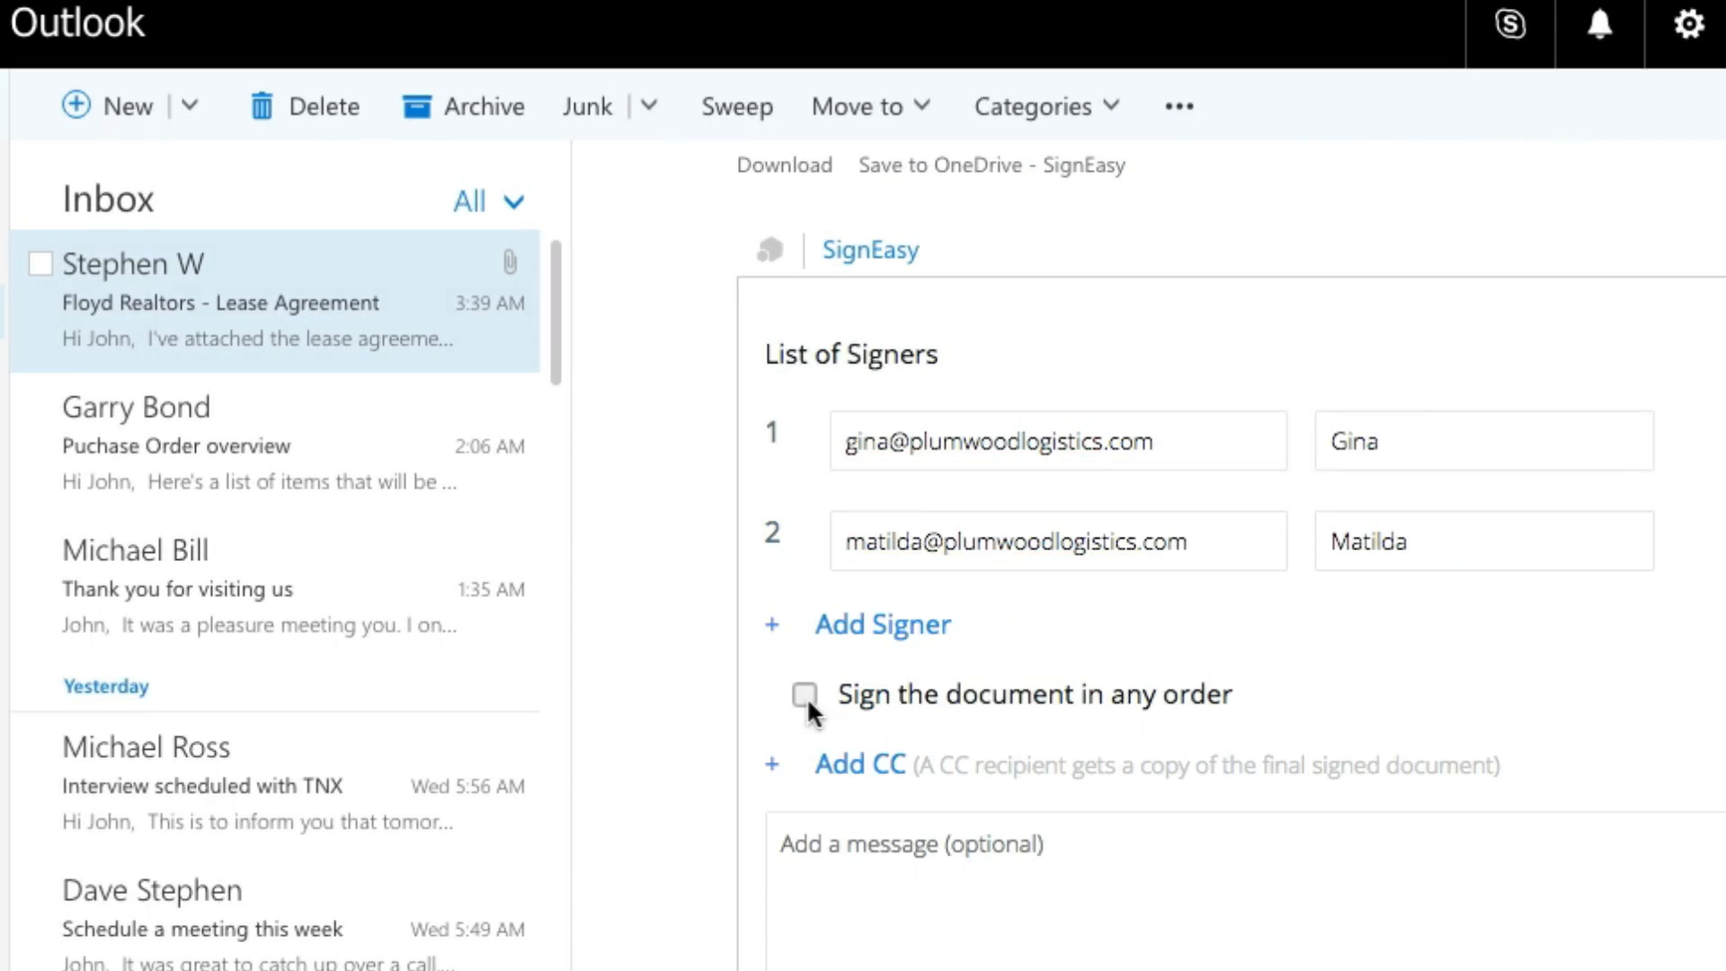
click(803, 694)
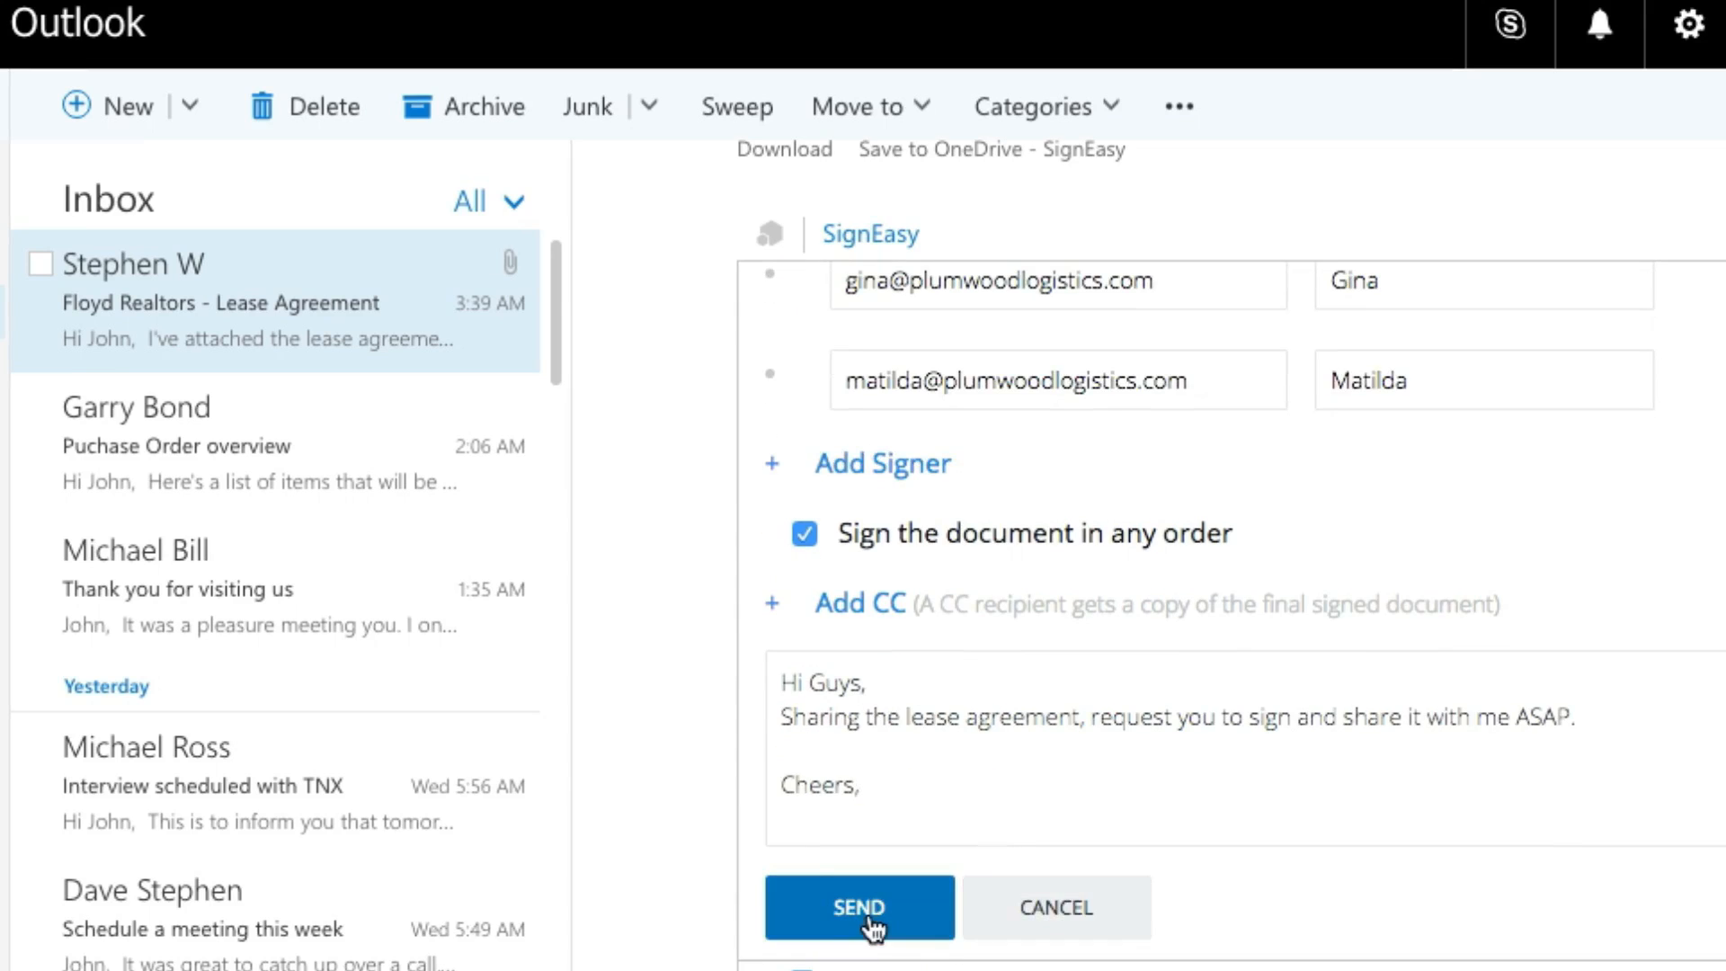
click(859, 906)
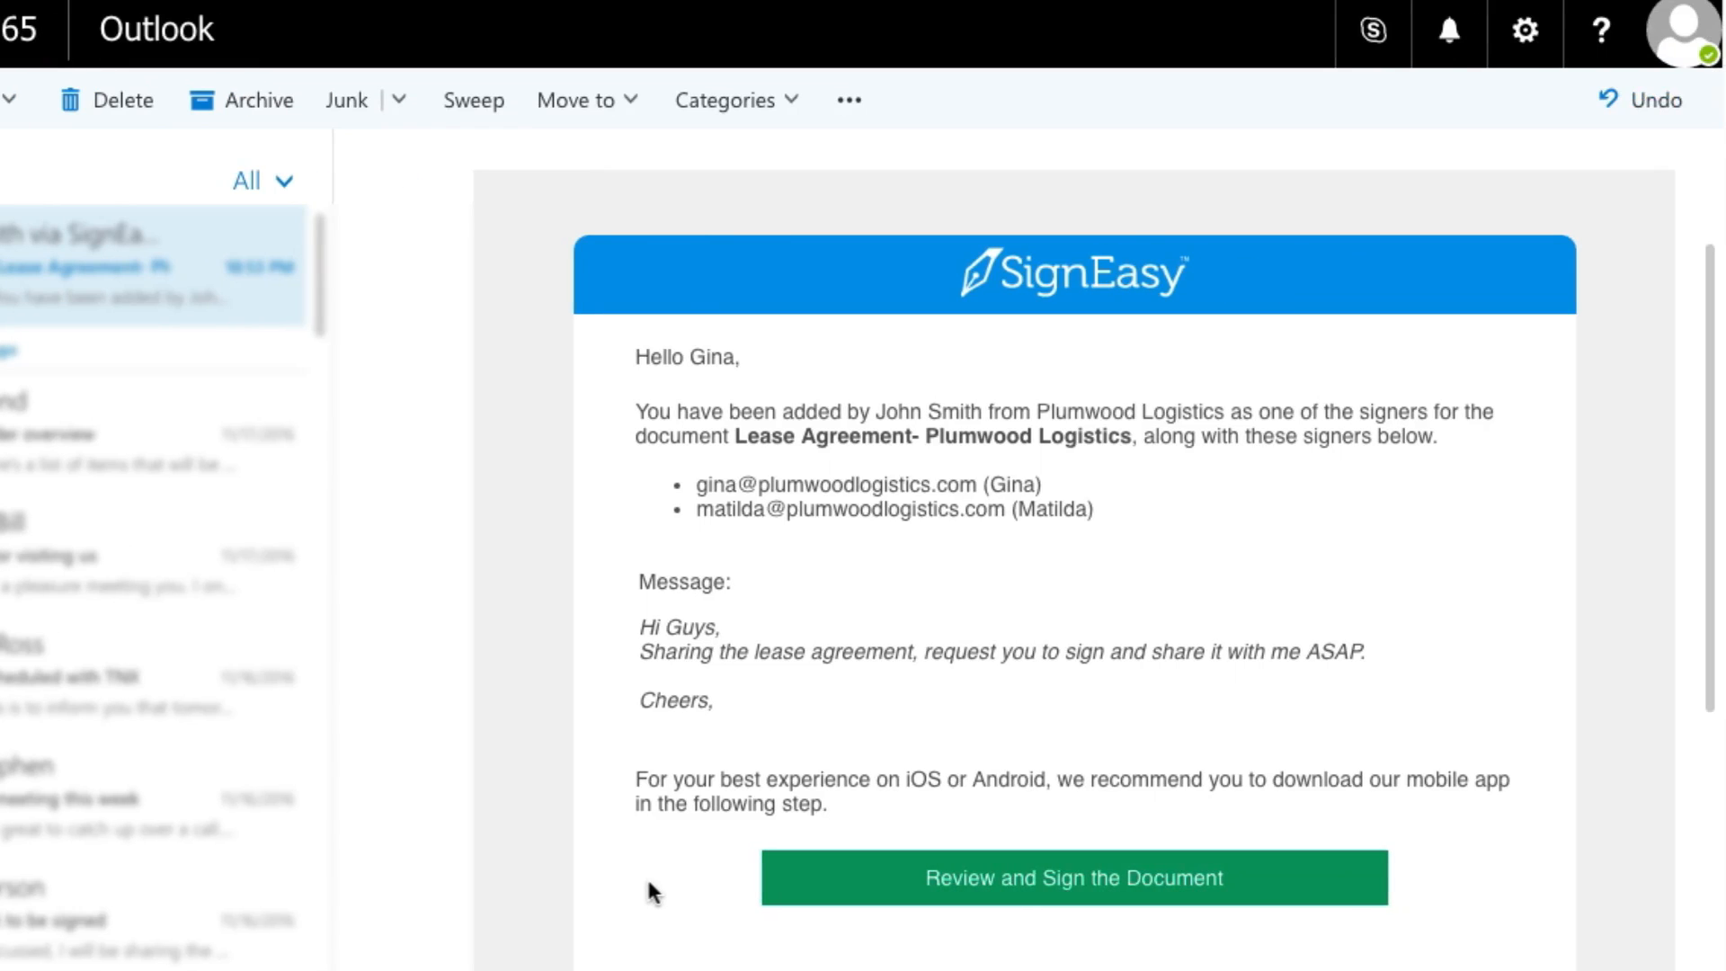
- As Gina, review the lease request, add signature, date, name and title, and finalize
click(1073, 877)
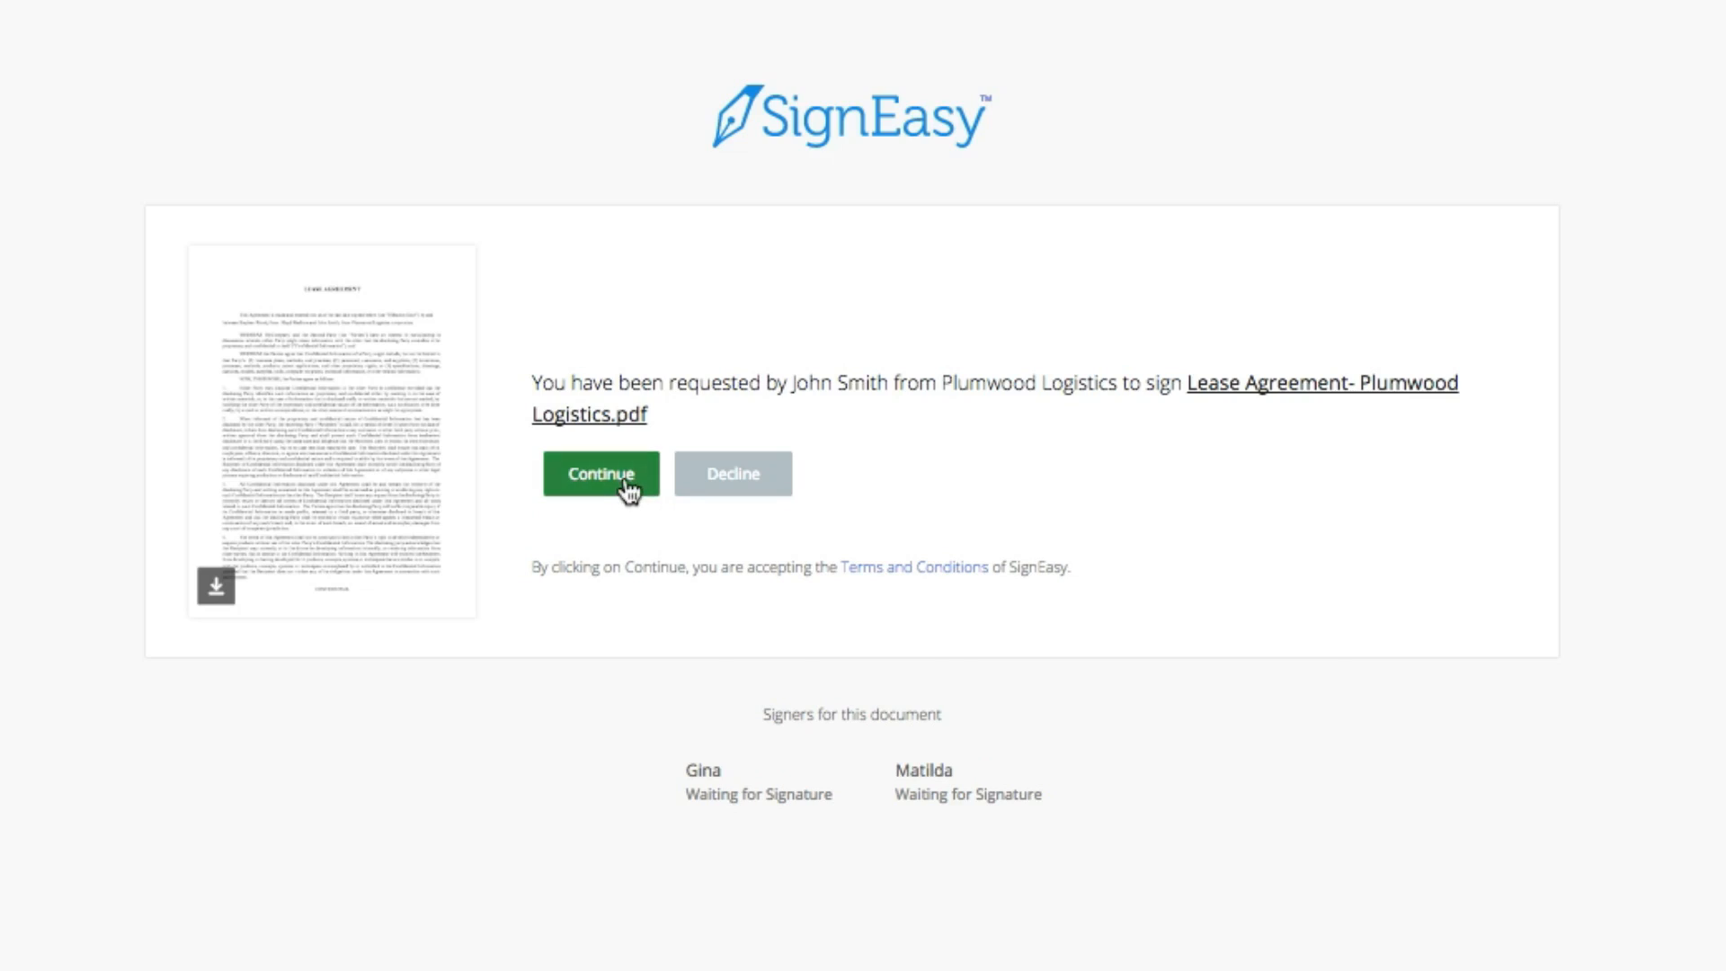
click(601, 473)
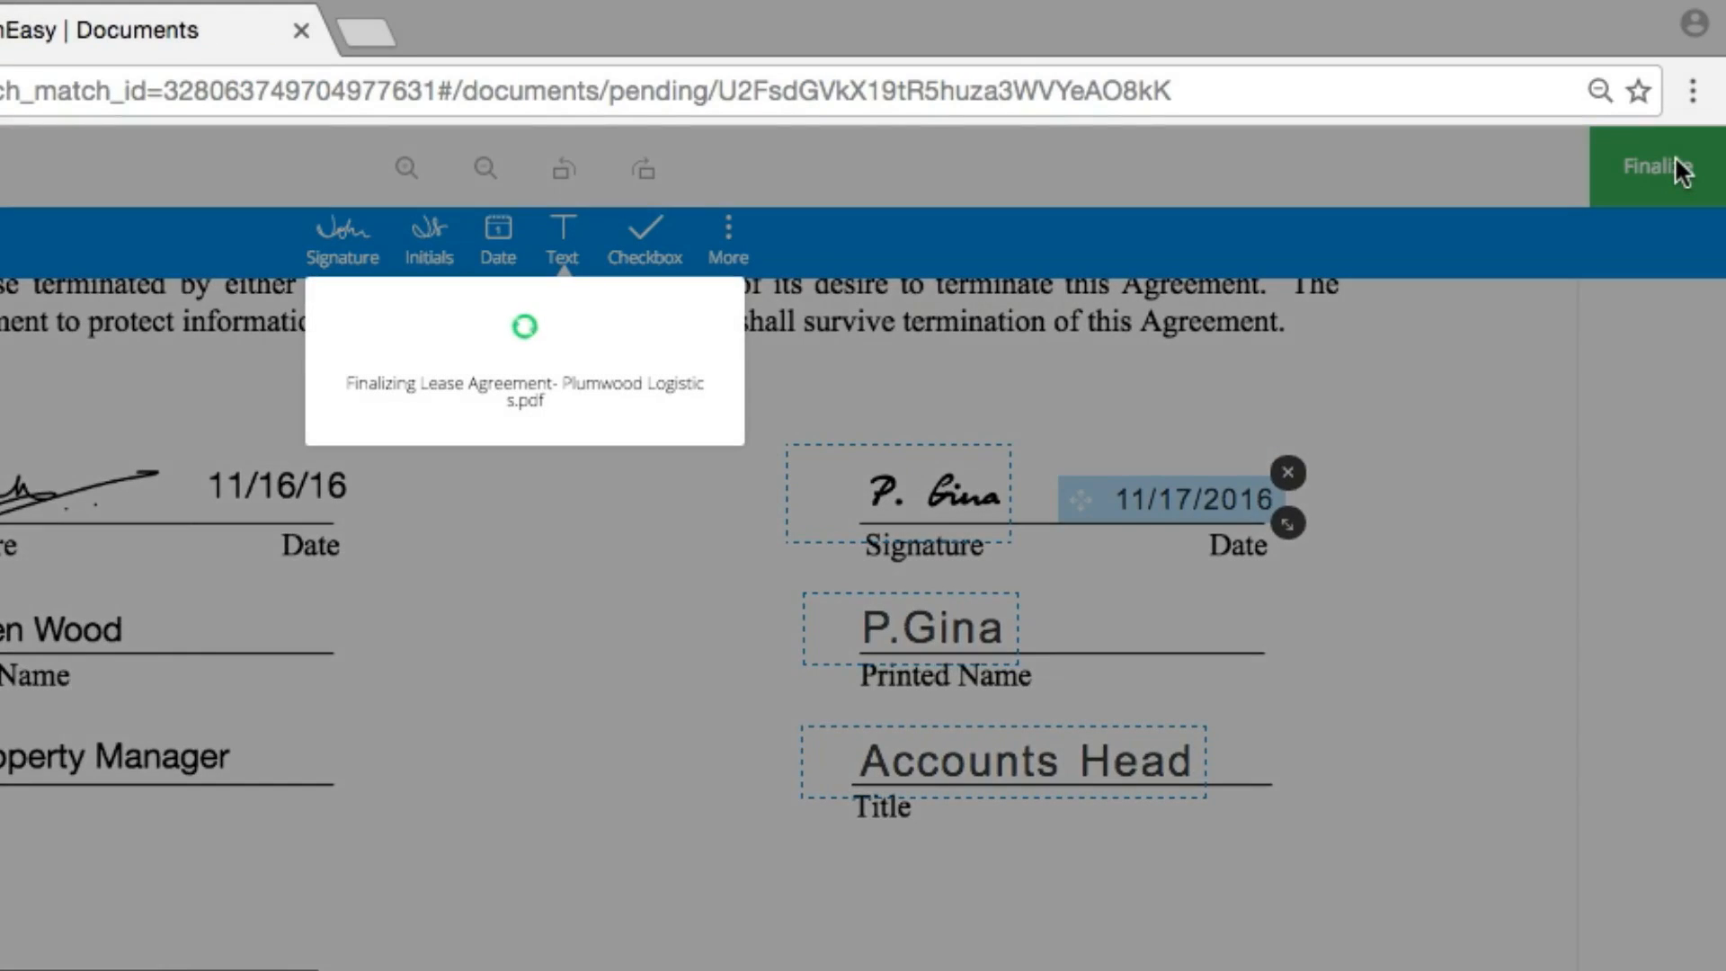
click(1661, 166)
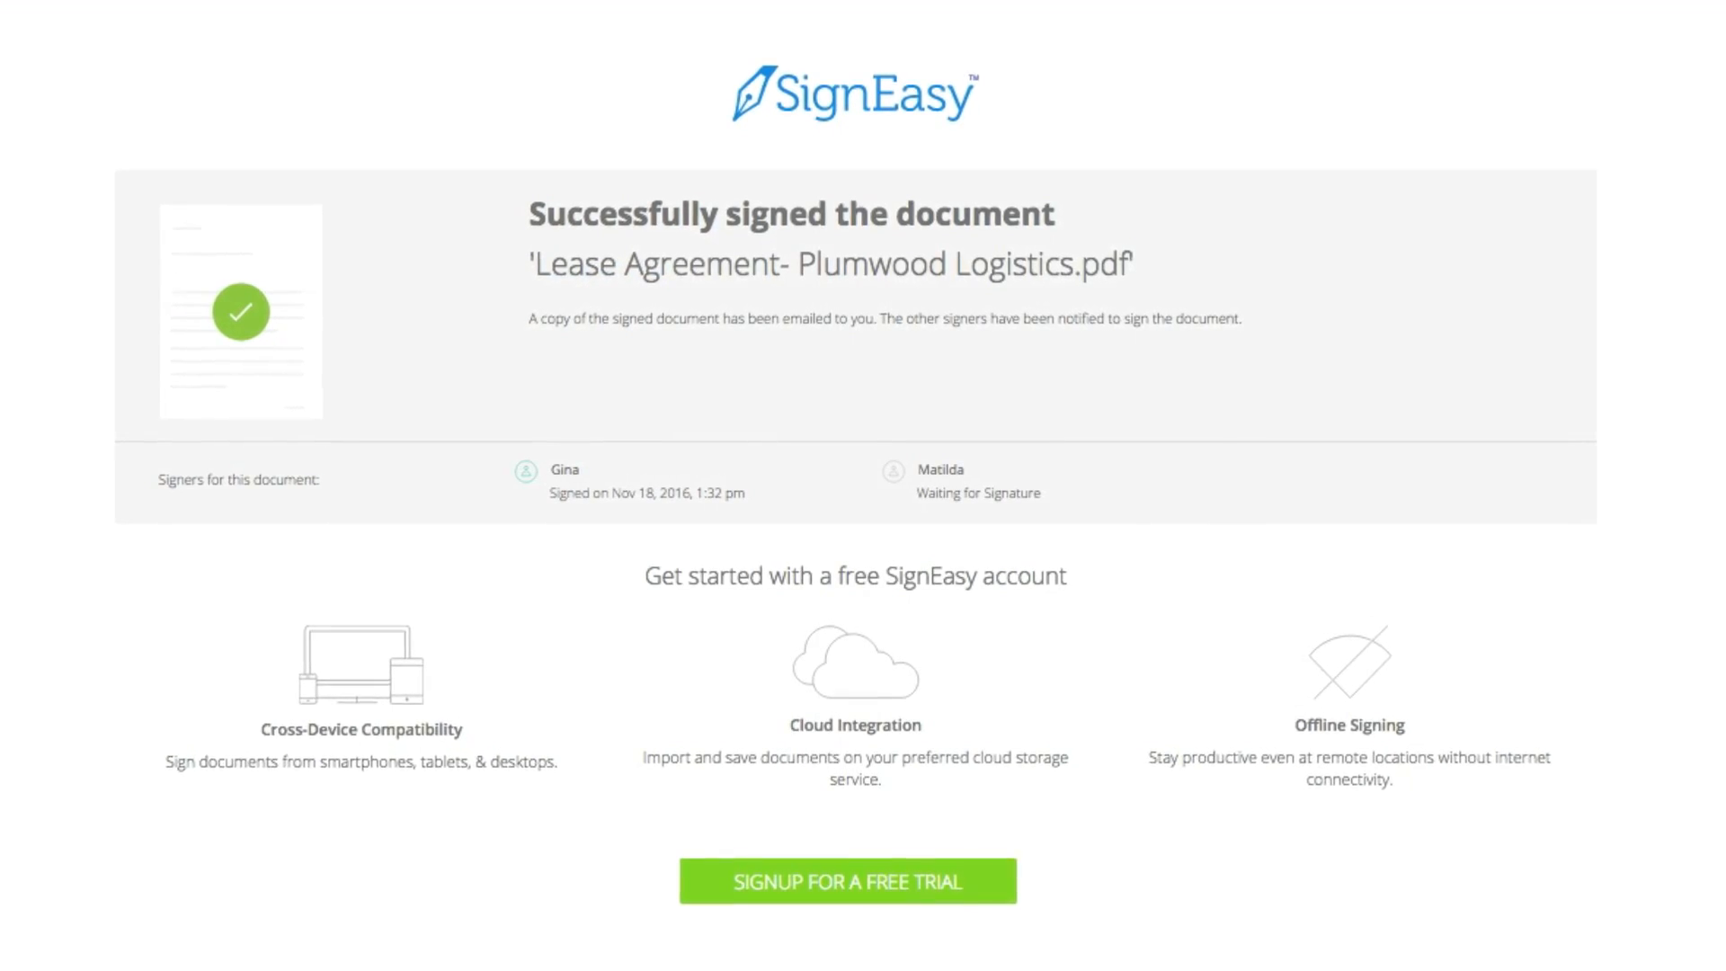